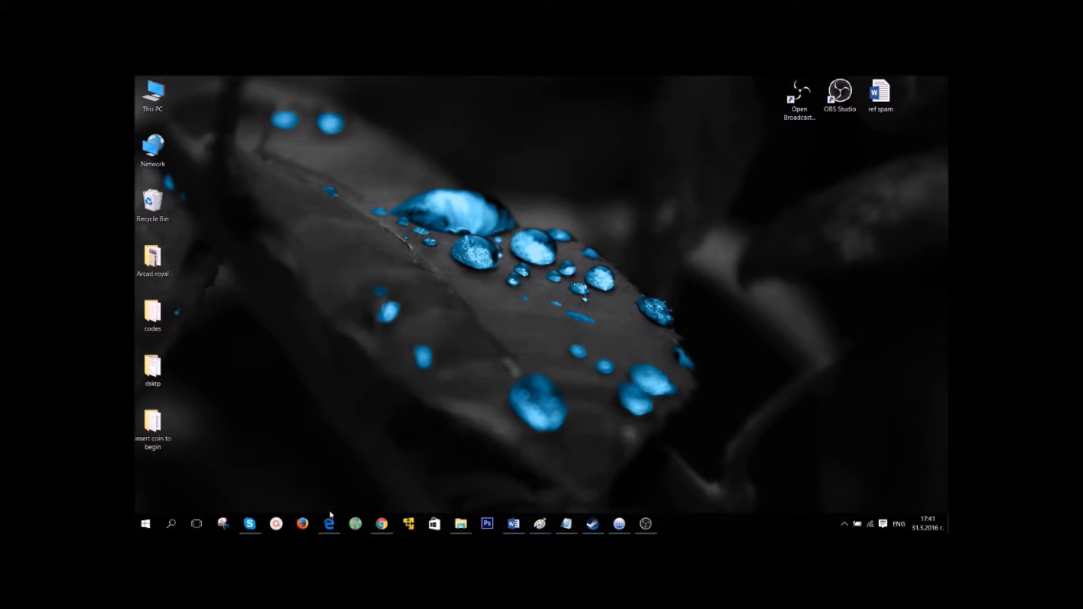
Step: Download Stellar Phoenix Windows Data Recovery via the review page's Direct Download link
left_click(330, 523)
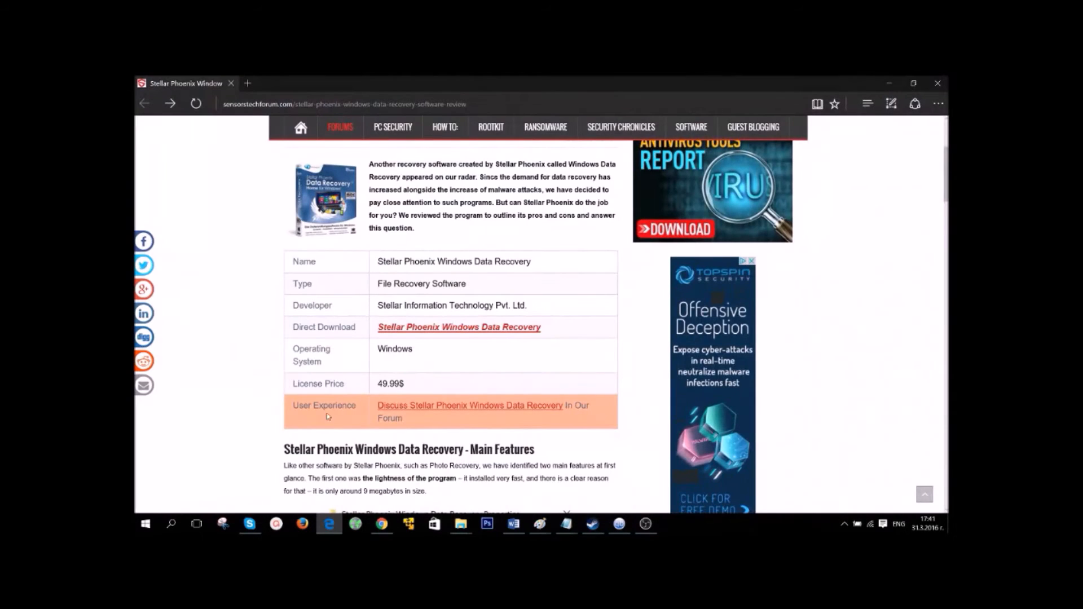
left_click(373, 104)
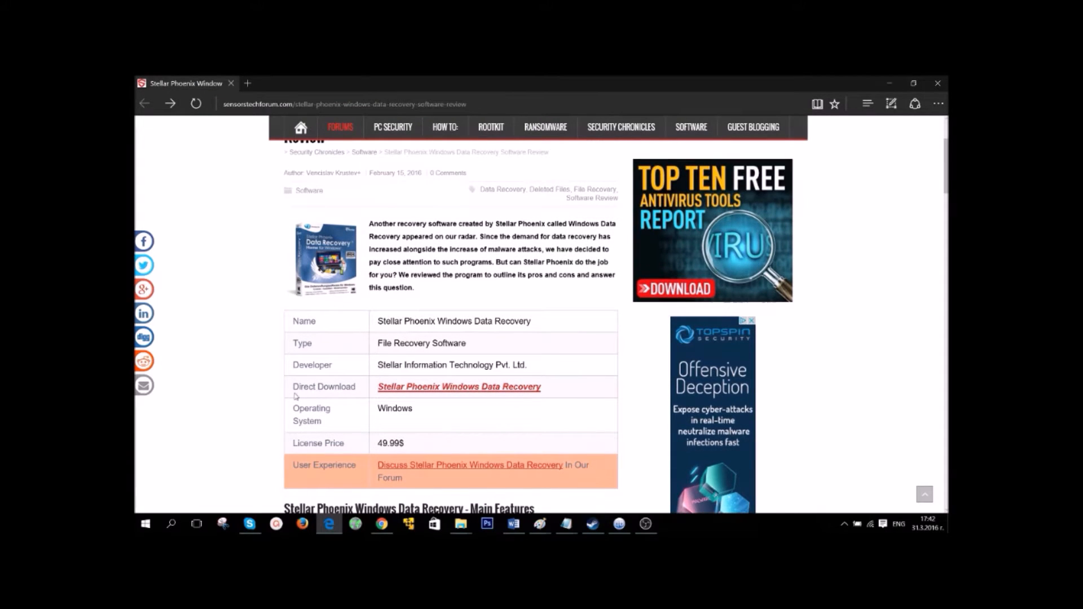
mouse_move(459, 387)
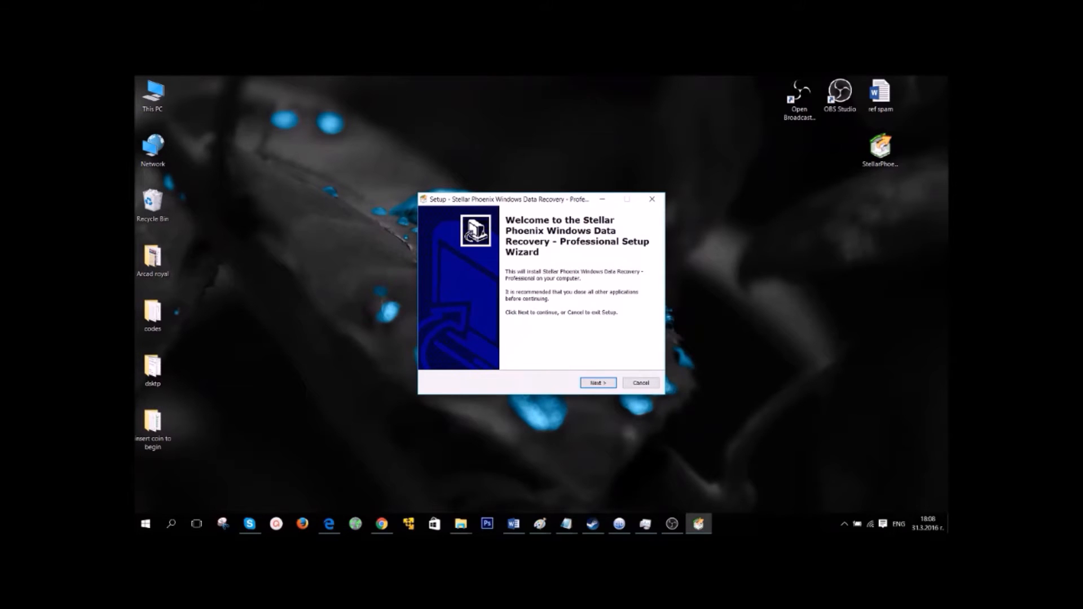
Step: Accept the license and keep the default install folder, confirming the existing folder
left_click(597, 383)
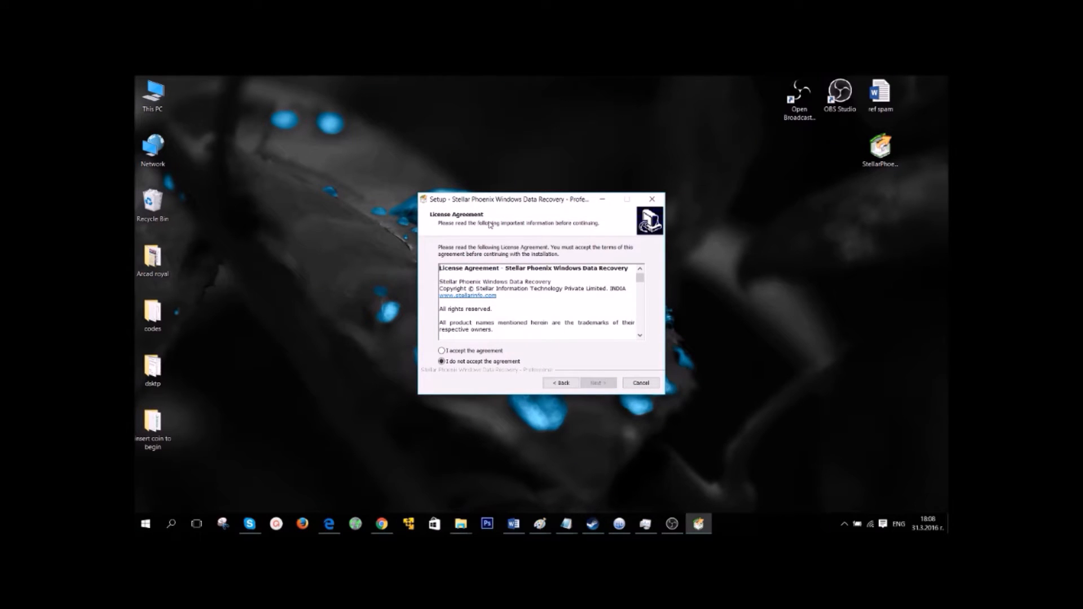
scroll("down", 3)
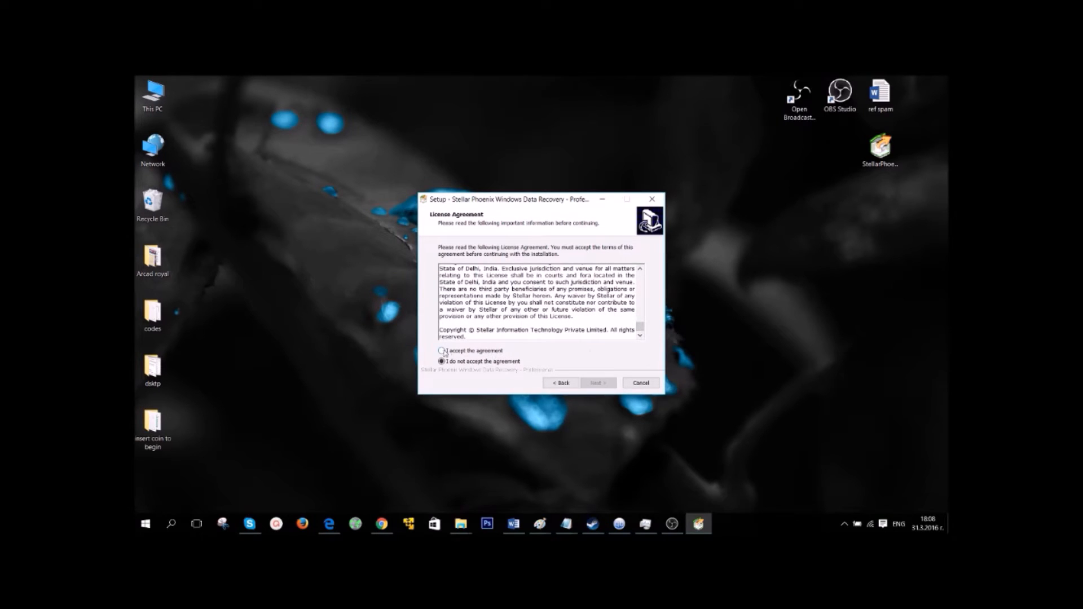
left_click(441, 350)
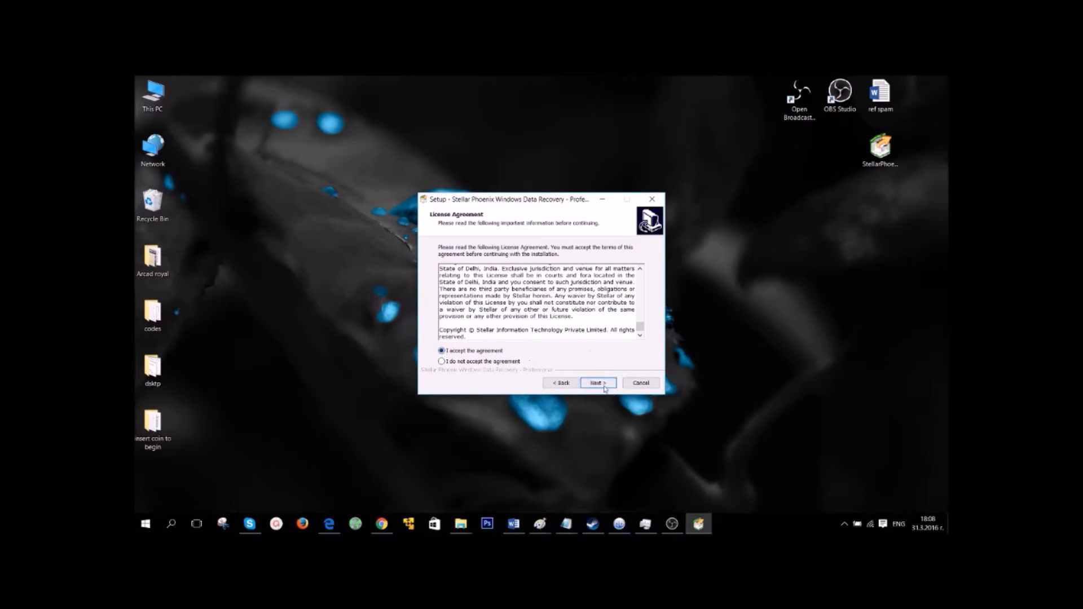
left_click(597, 382)
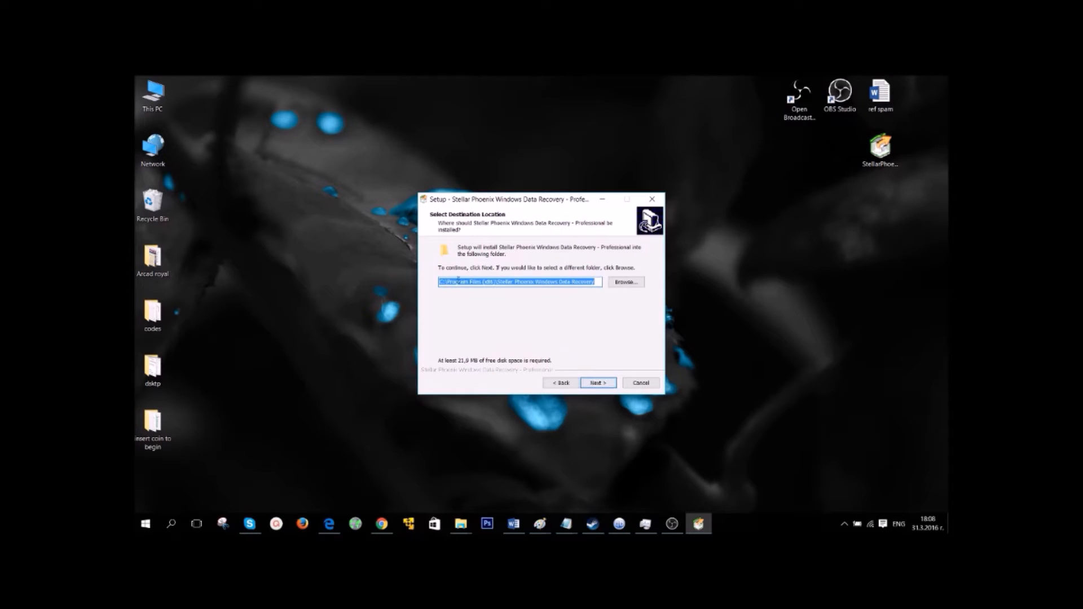
left_click(596, 382)
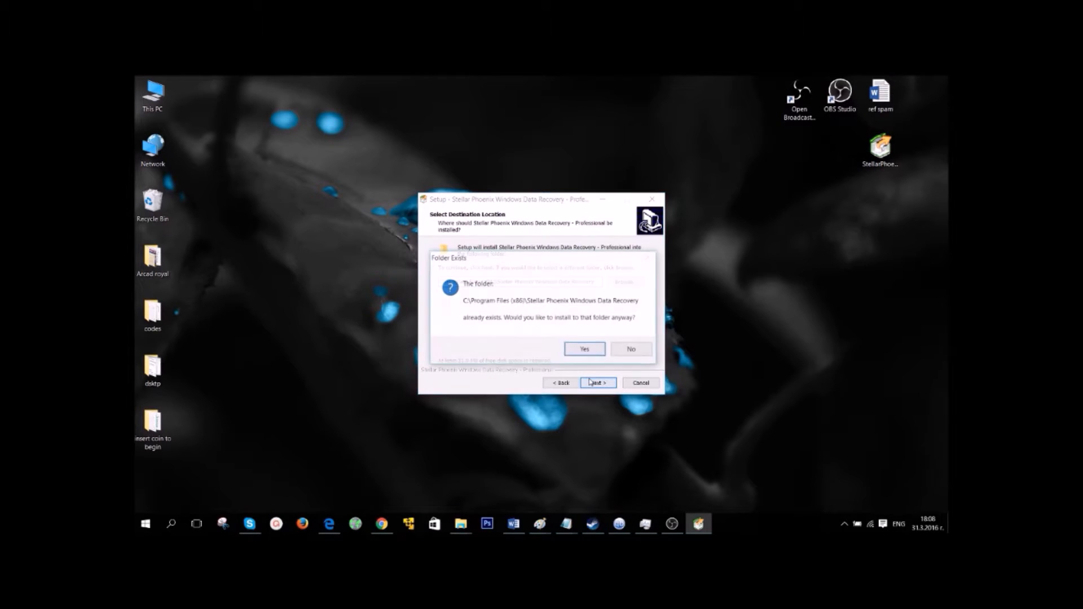
left_click(584, 349)
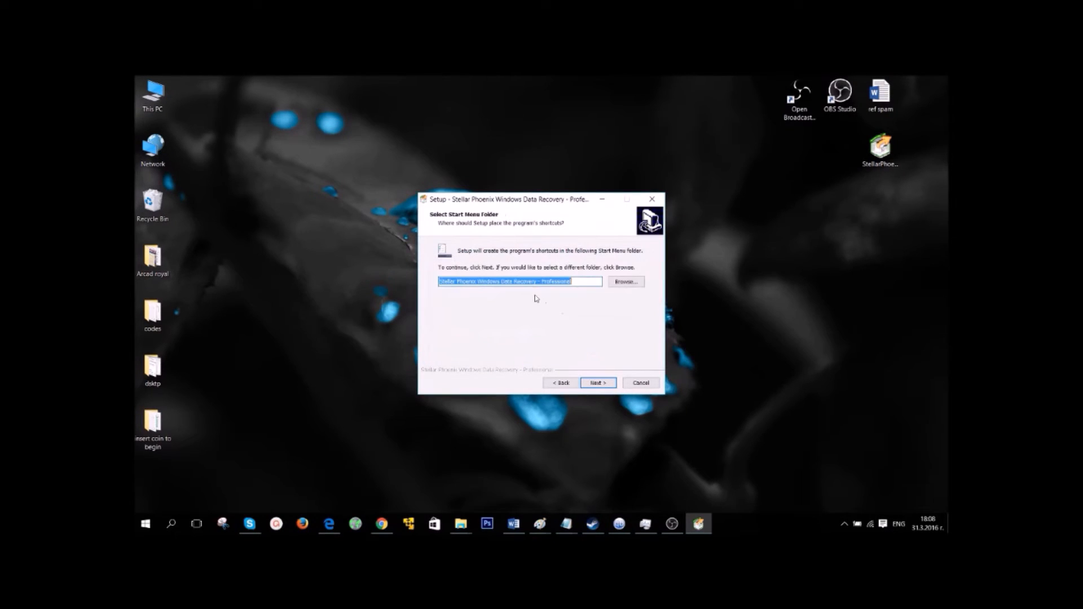
Step: Keep the default shortcuts with a desktop icon, install, and finish the wizard
left_click(597, 383)
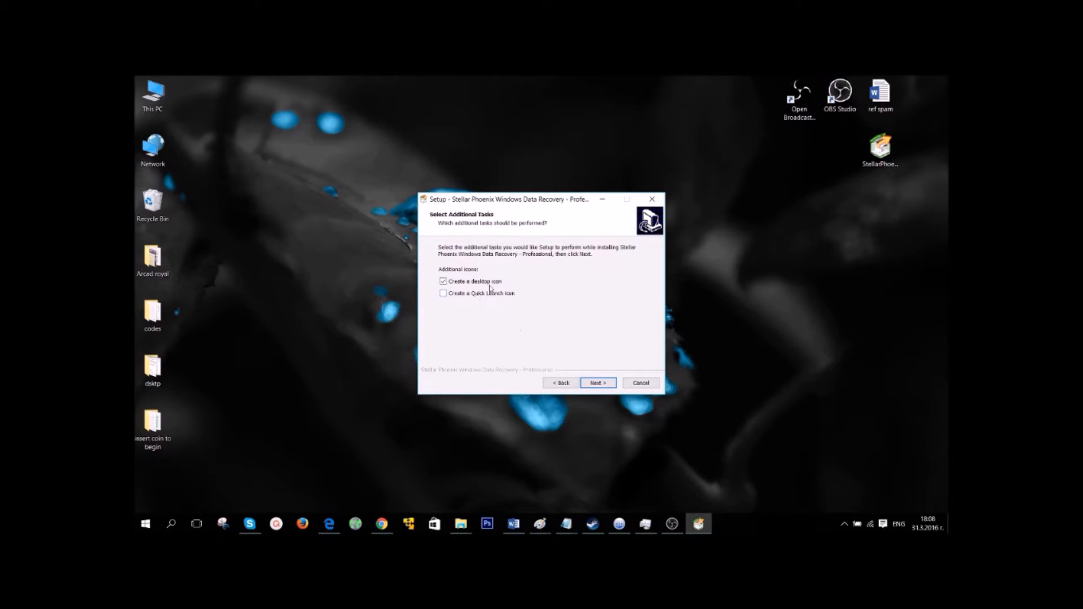
left_click(597, 382)
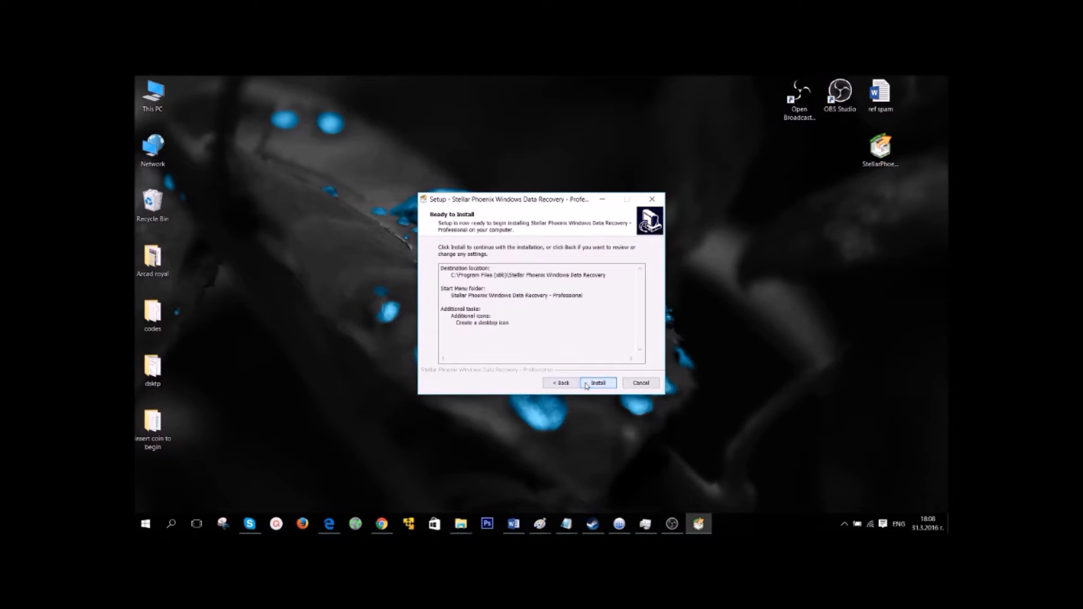
left_click(595, 382)
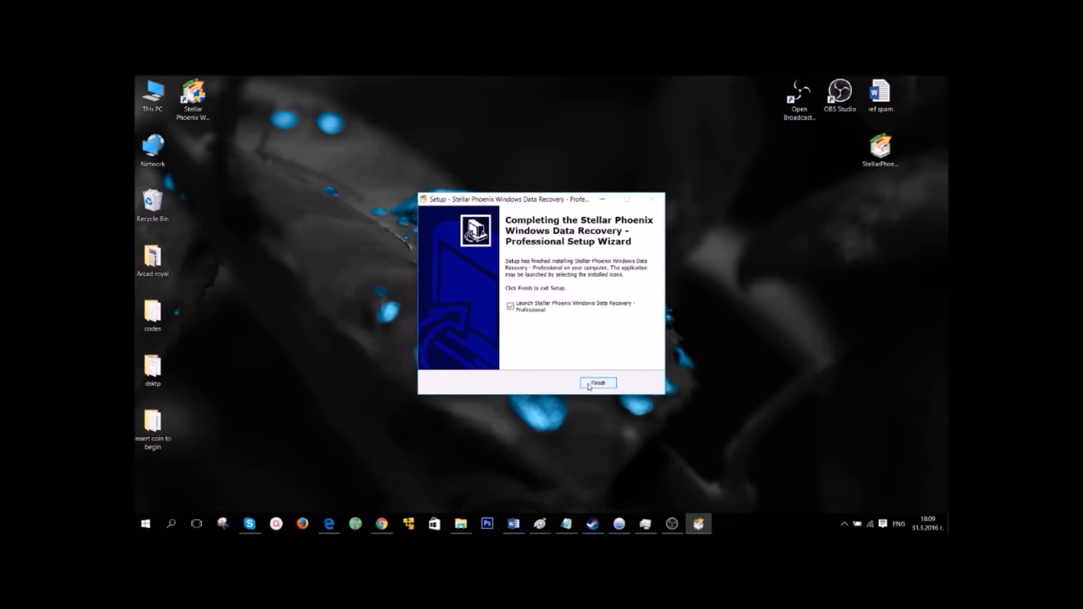
left_click(511, 305)
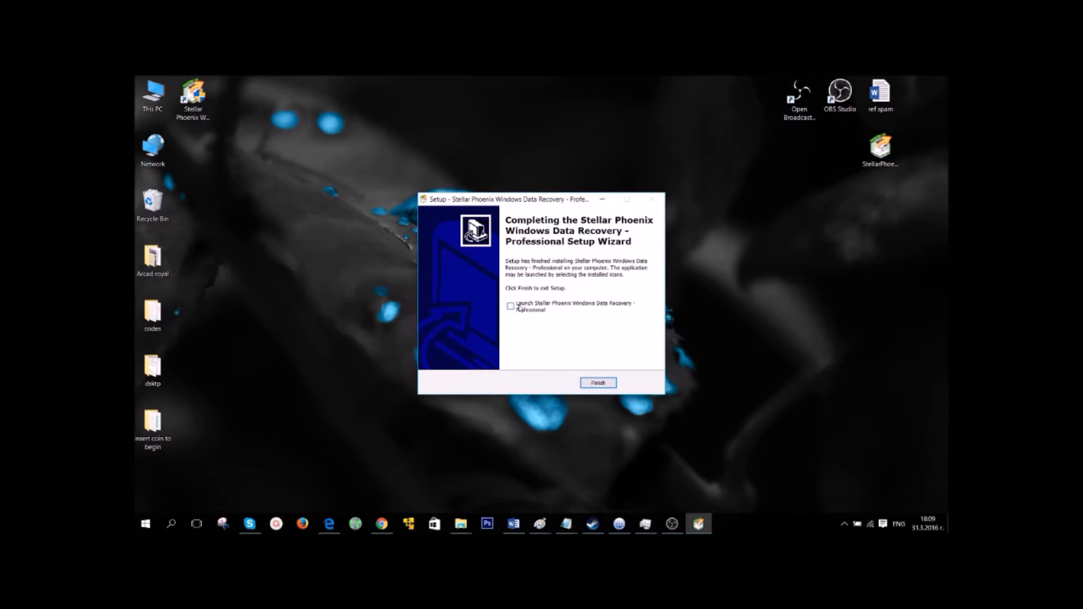
left_click(598, 382)
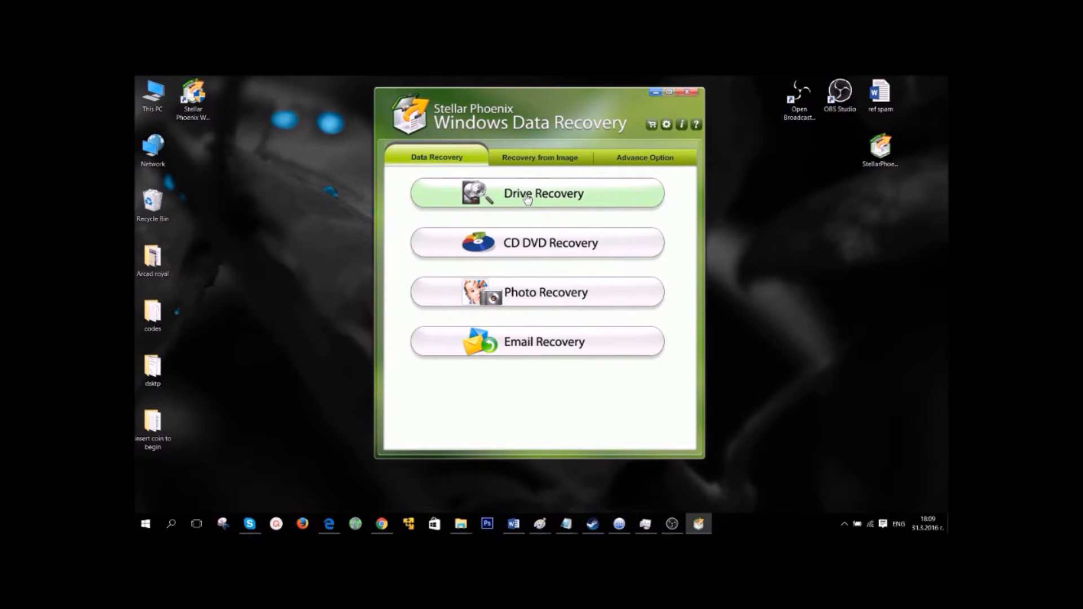
mouse_move(537, 340)
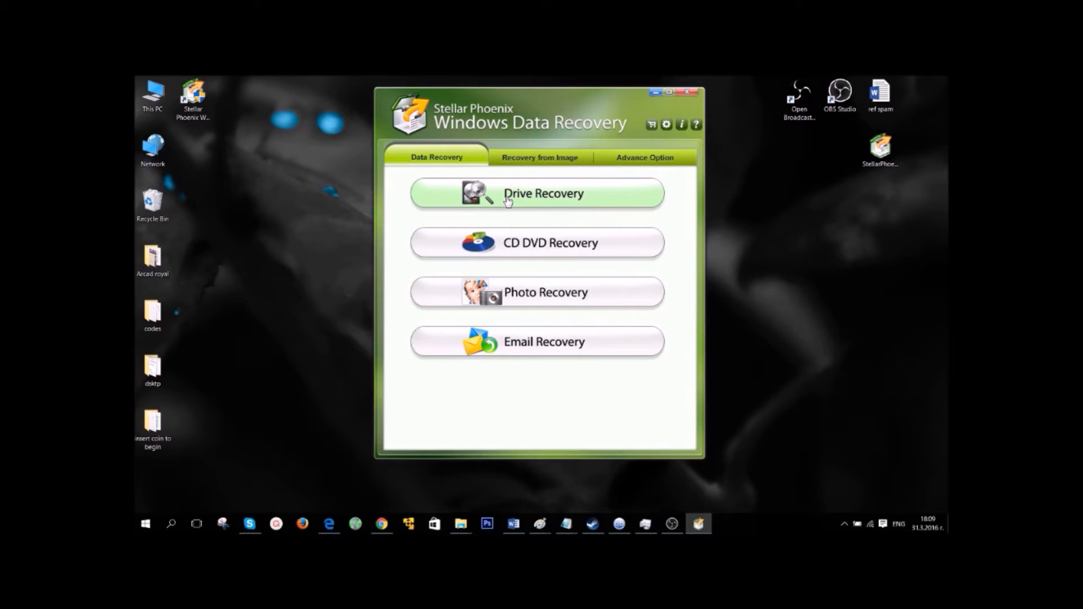
mouse_move(666, 124)
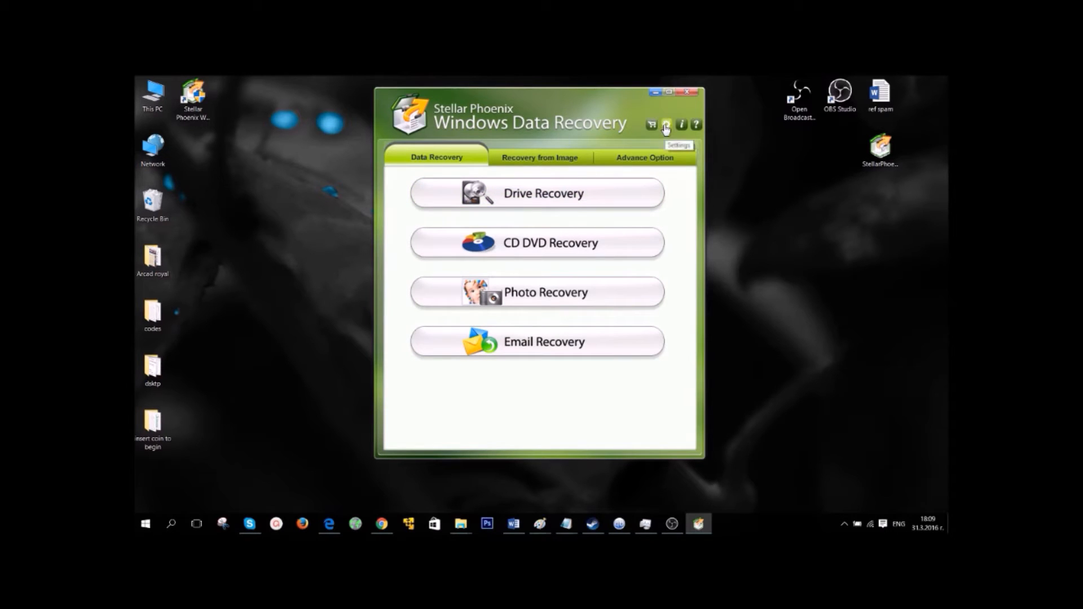
Step: Include MP3 audio files in the Add File Types list and browse the remaining formats
left_click(665, 124)
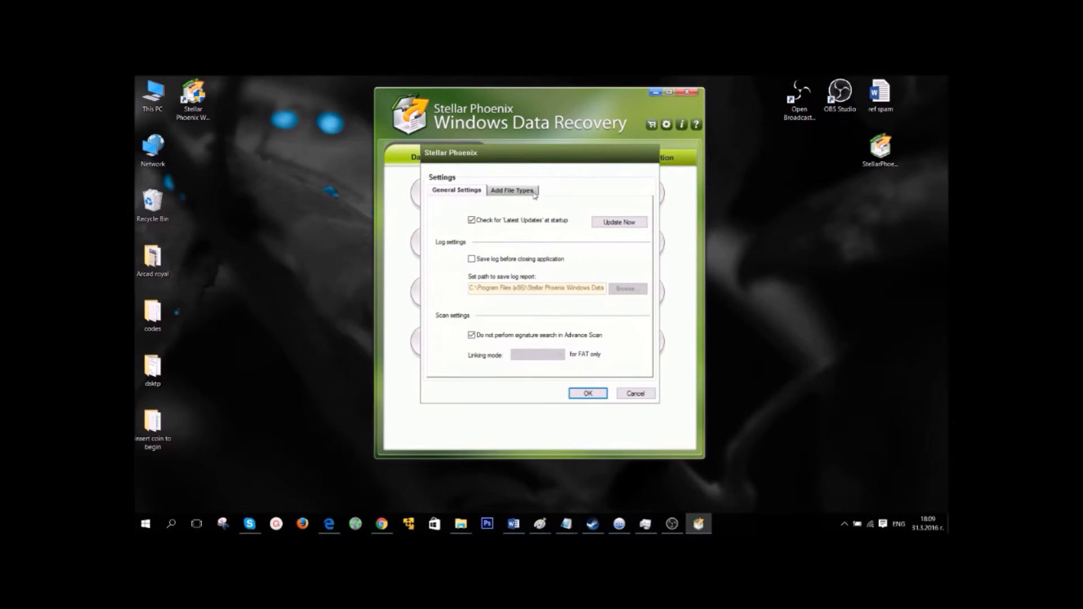
left_click(512, 190)
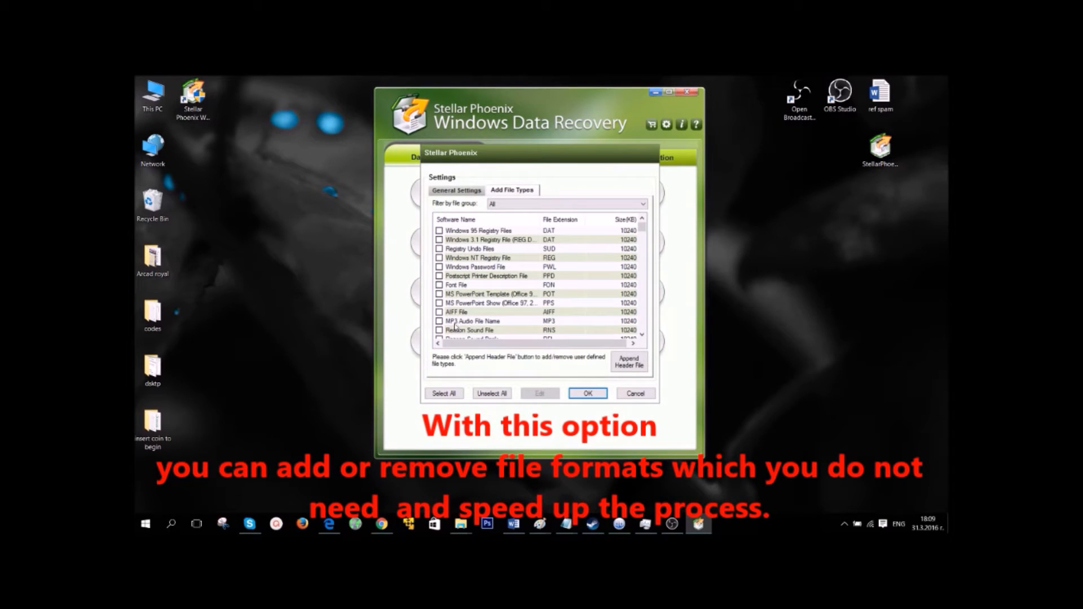
left_click(438, 321)
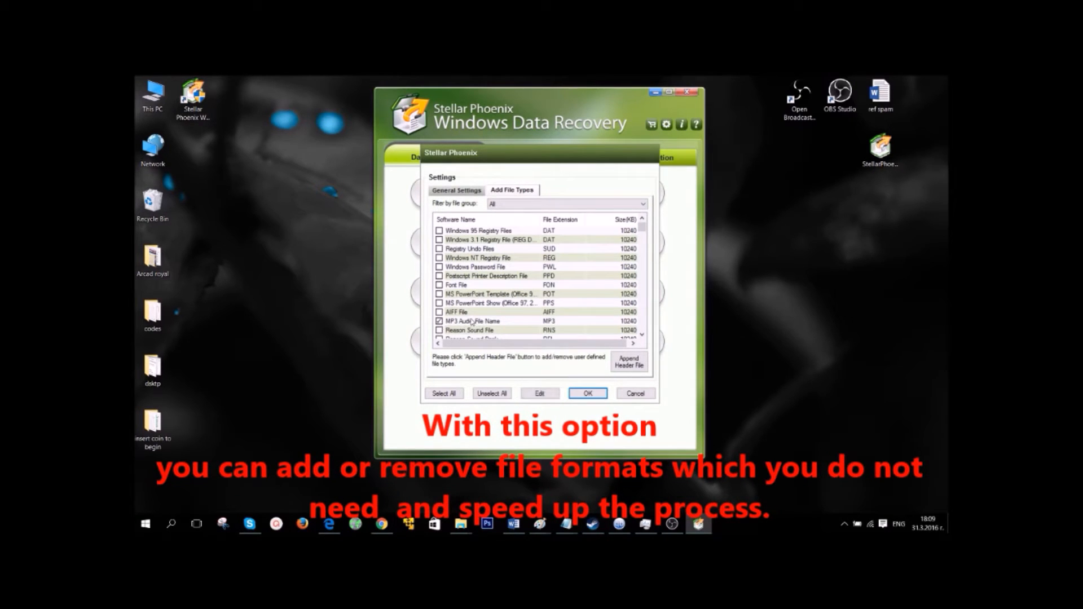
scroll("down", 3)
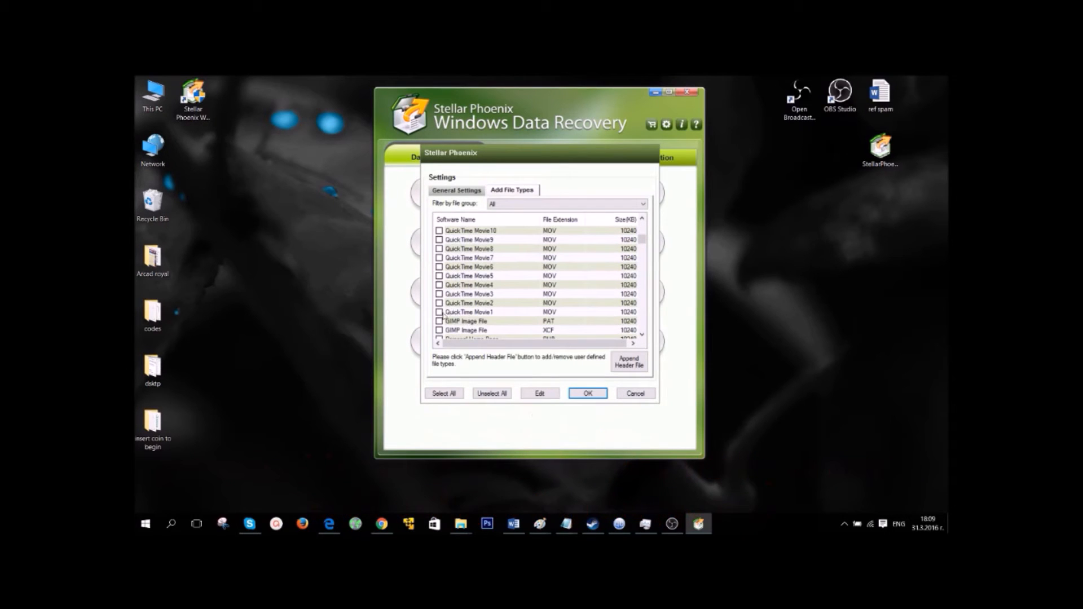
scroll("down", 3)
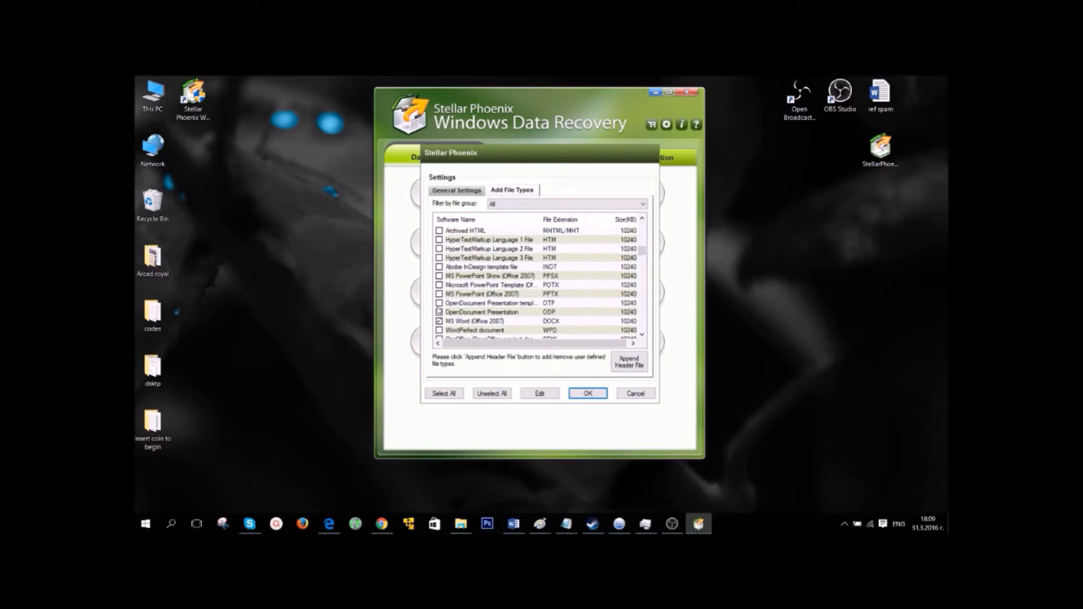
scroll("down", 3)
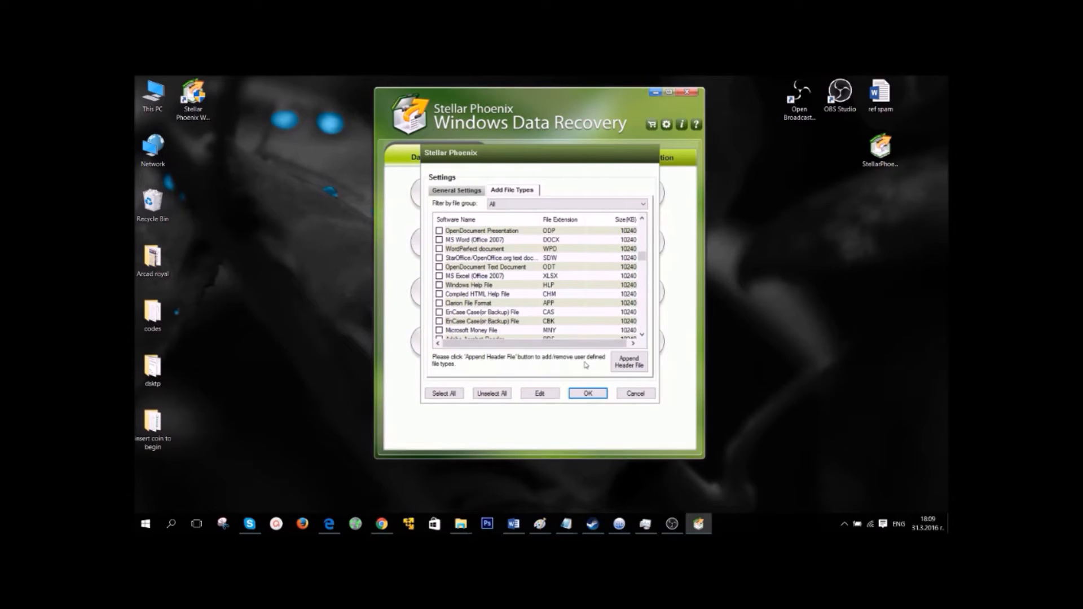
left_click(587, 392)
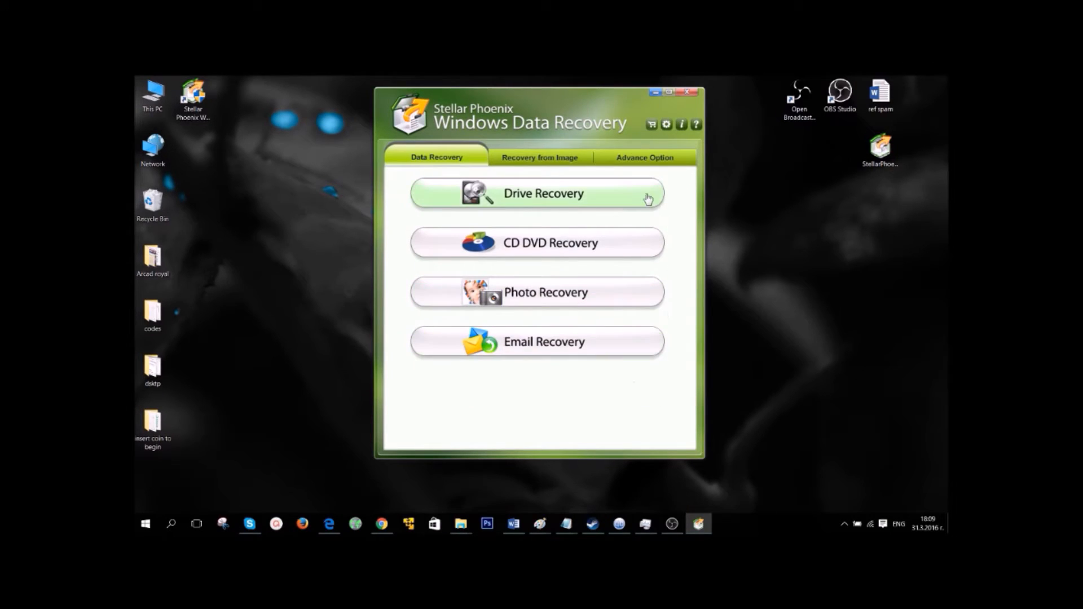
Step: Run an Advanced Recovery (NTFS) scan on volume C: from Drive Recovery
left_click(543, 193)
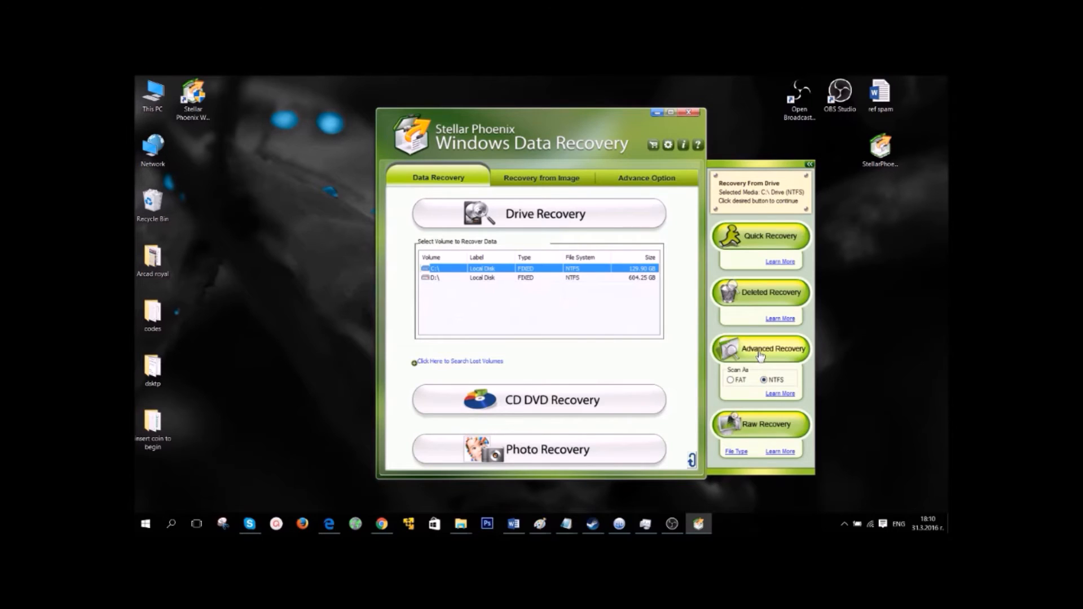
left_click(759, 349)
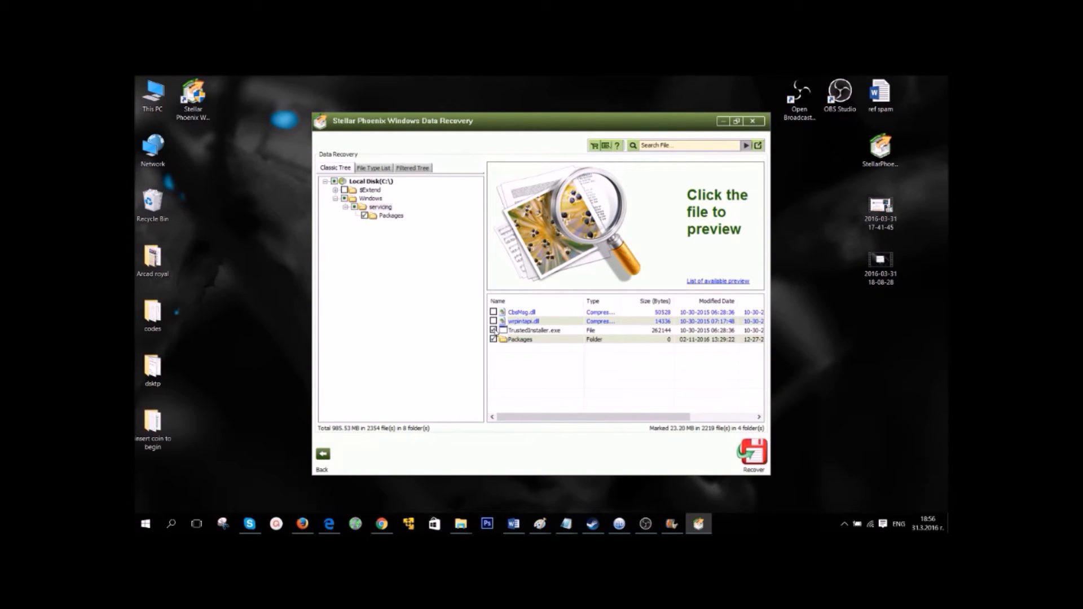
Step: Mark the remaining files and set recovery to a local drive, zipped into a single file
left_click(494, 330)
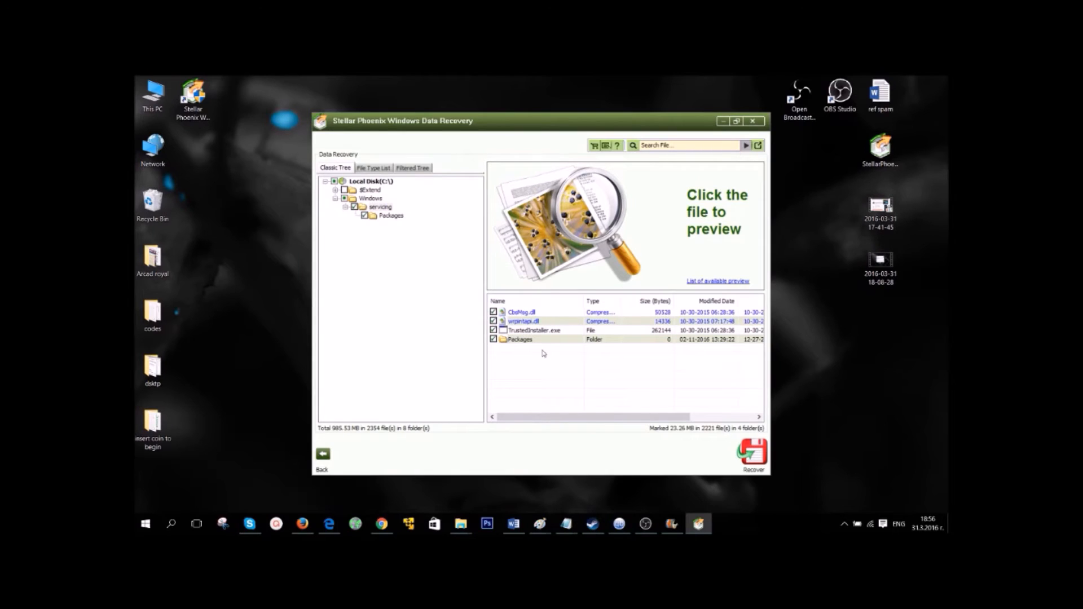
left_click(753, 456)
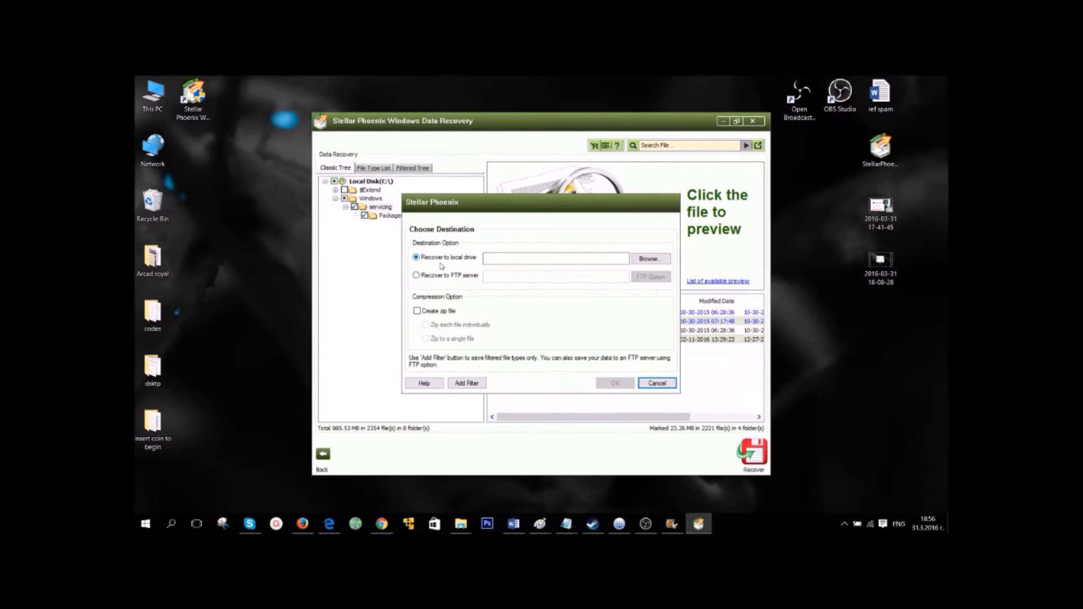
left_click(416, 275)
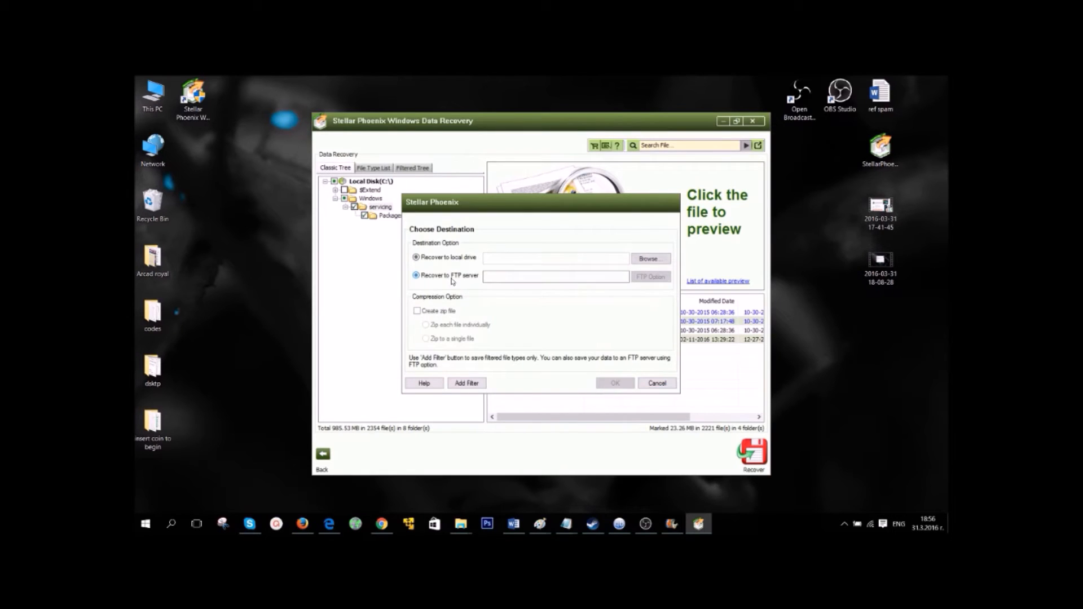
left_click(650, 277)
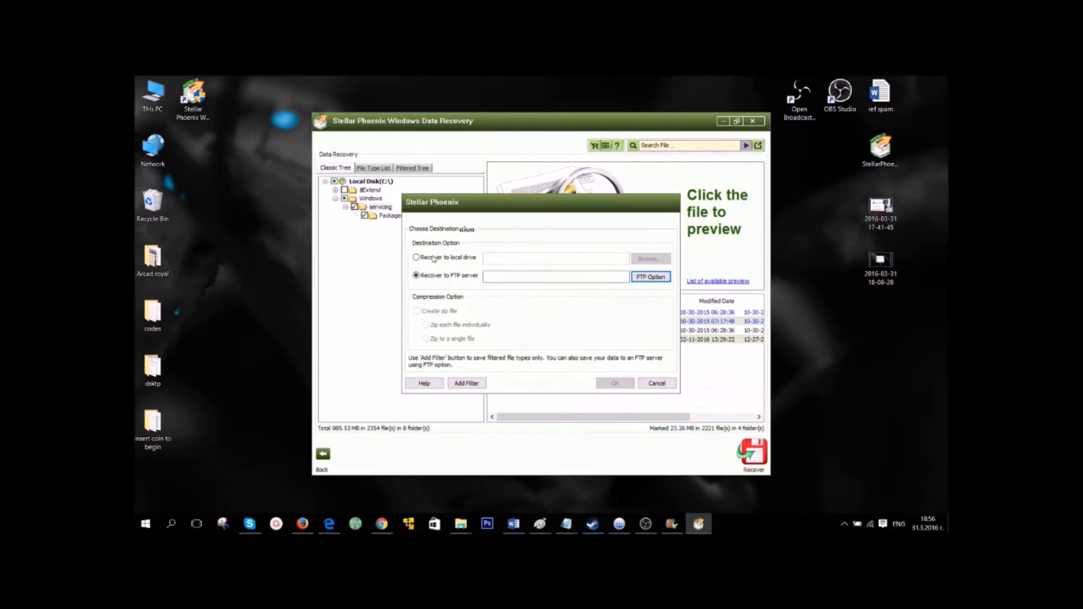
left_click(416, 257)
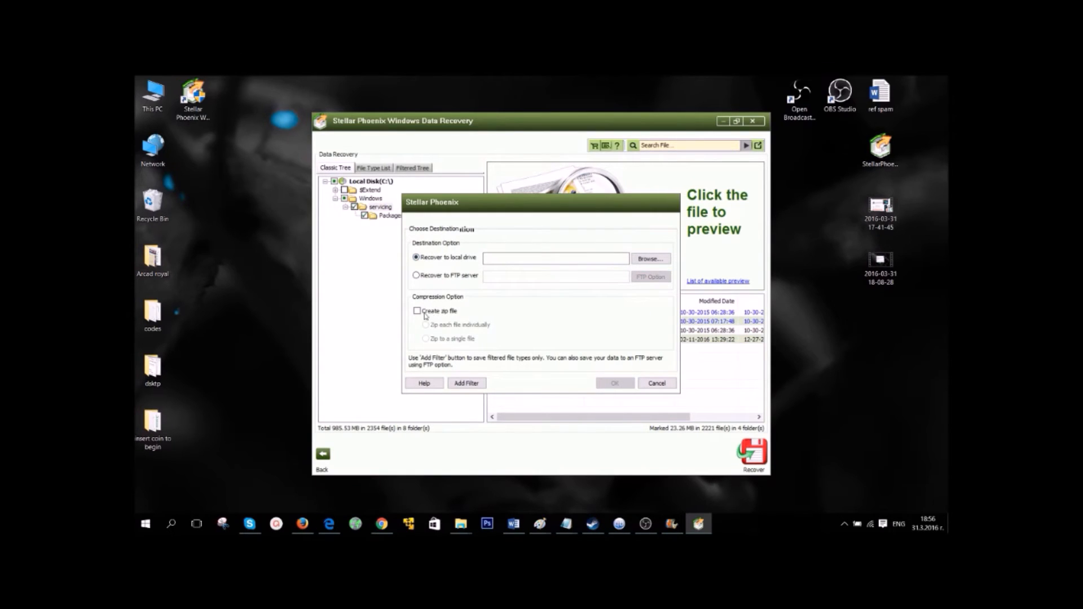
left_click(417, 311)
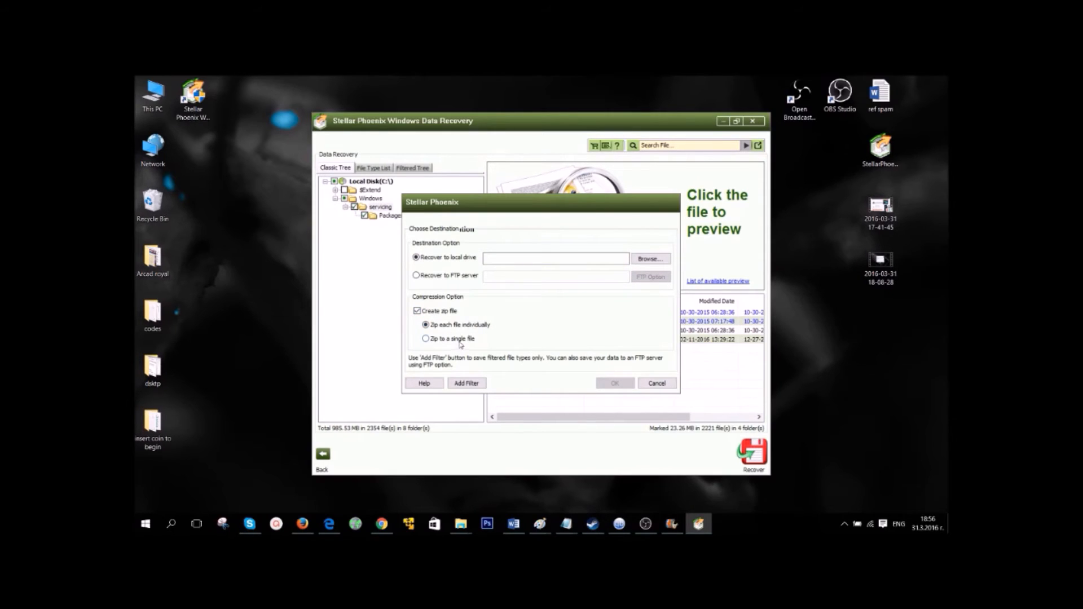
left_click(426, 339)
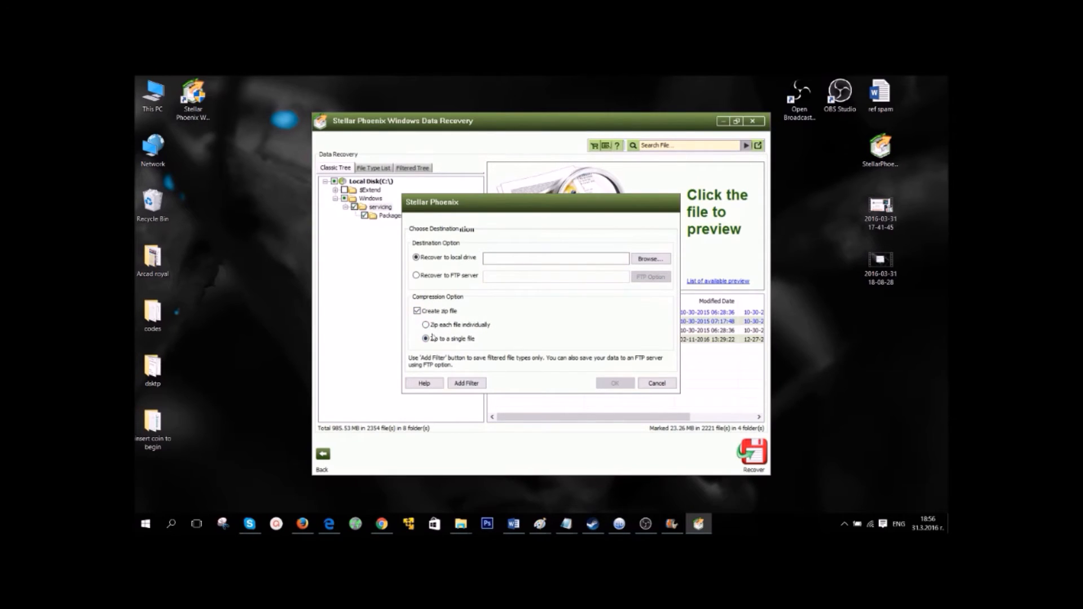
Step: Browse past the RECOVERY folder and choose the root of drive D: as the save location
left_click(648, 257)
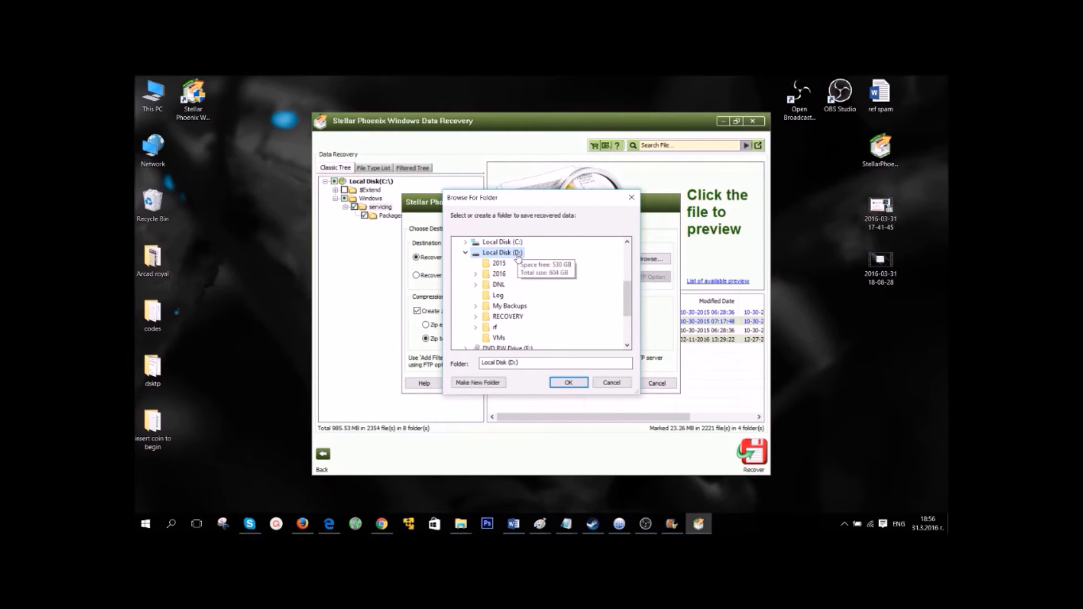
mouse_move(507, 317)
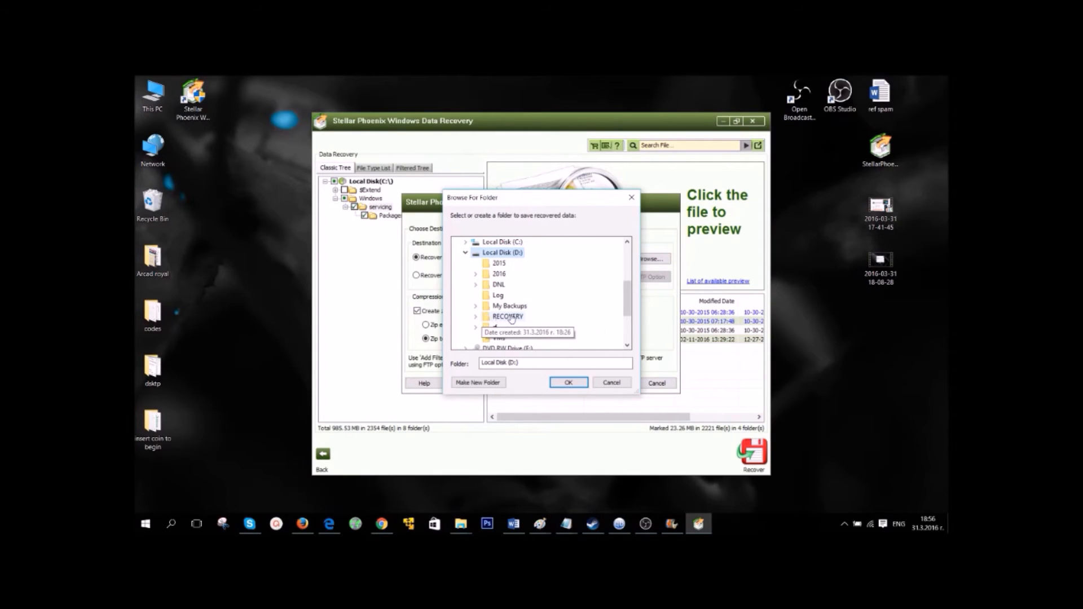
left_click(508, 316)
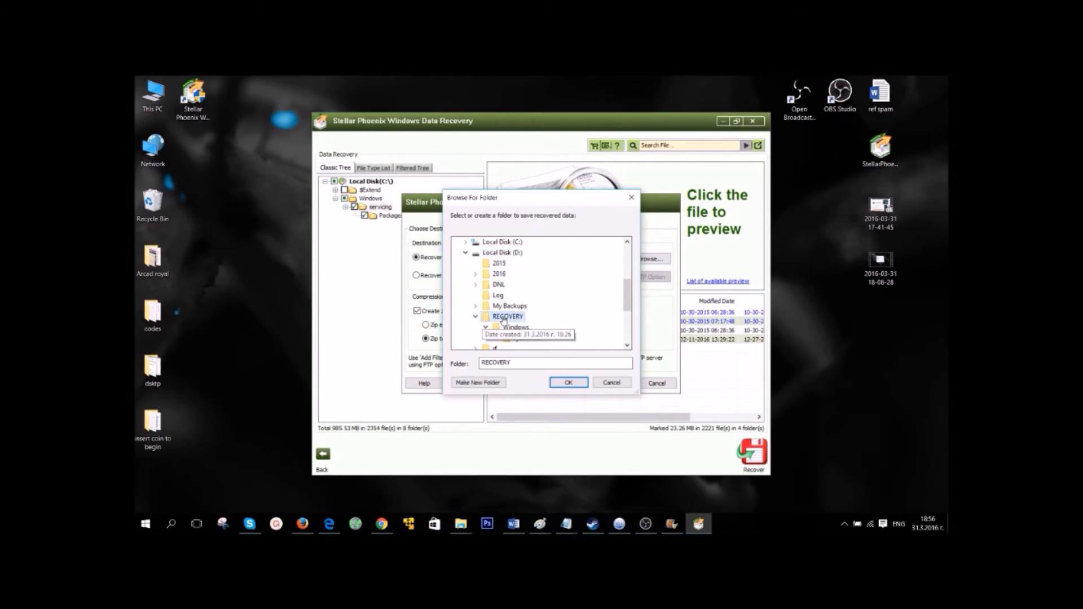
left_click(507, 327)
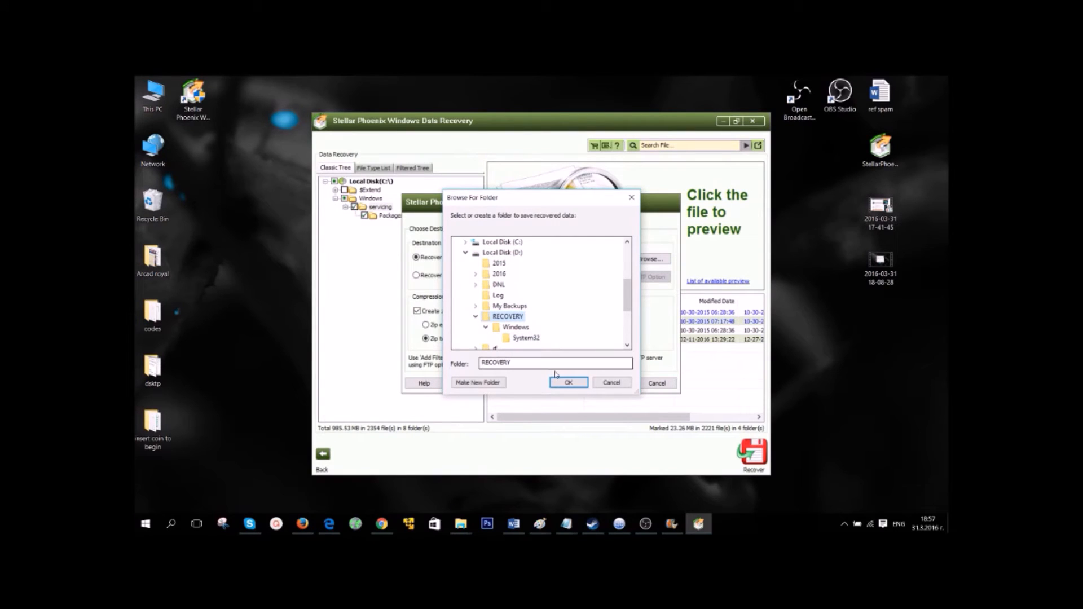
left_click(476, 316)
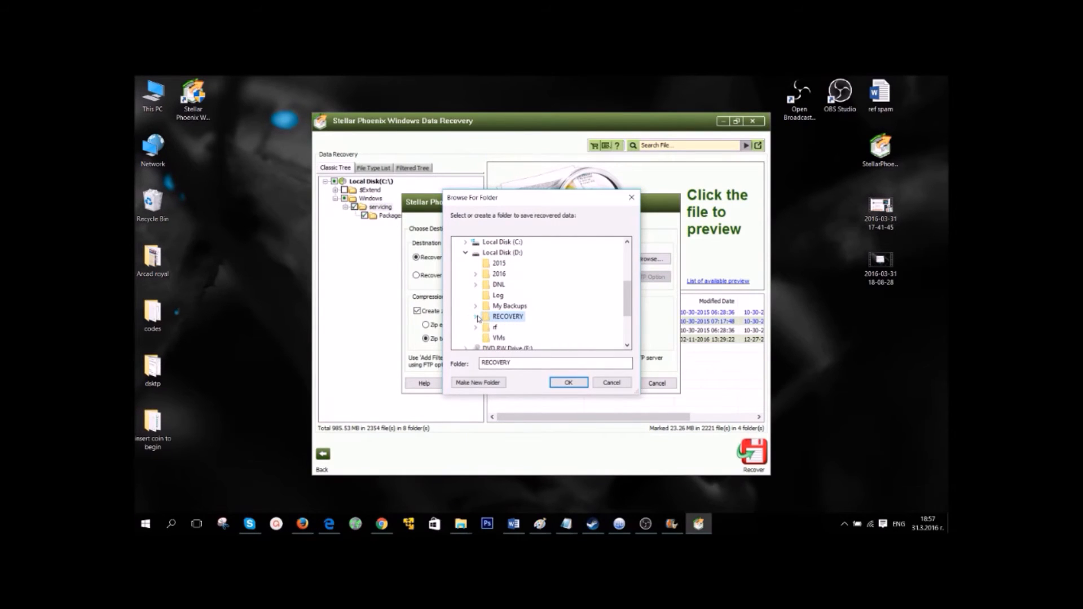
left_click(503, 251)
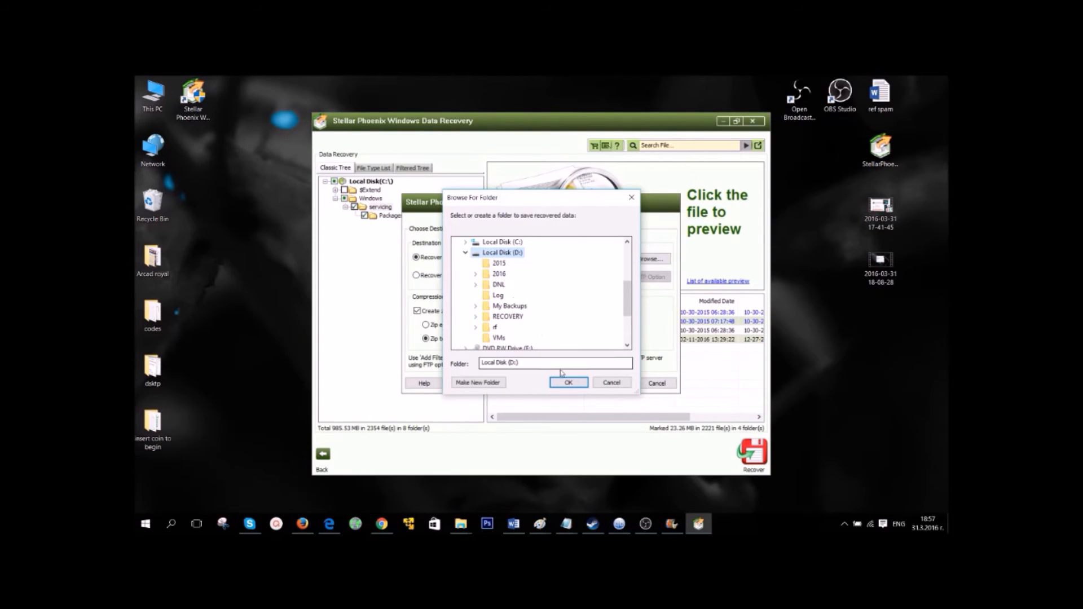
left_click(567, 382)
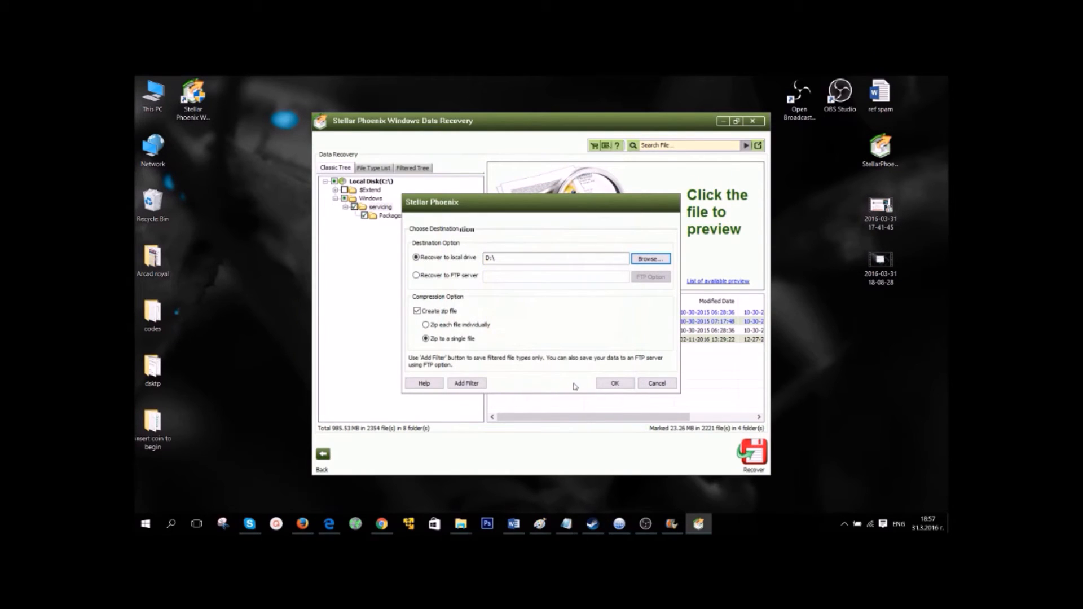
Step: Recover the marked files into the zip on D: and review the Log Viewer entries
left_click(613, 384)
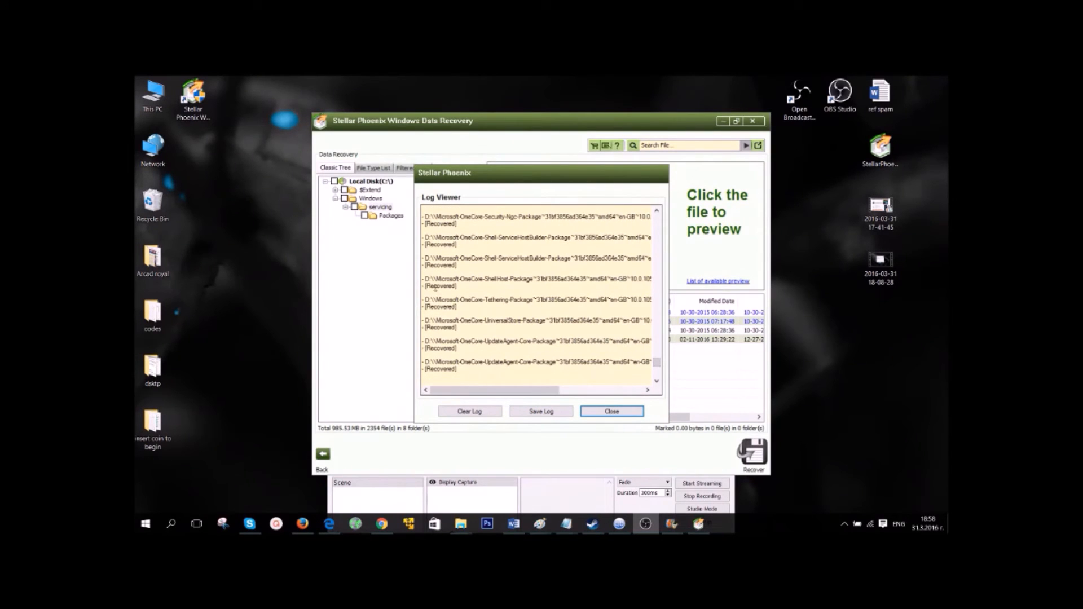
left_click(539, 282)
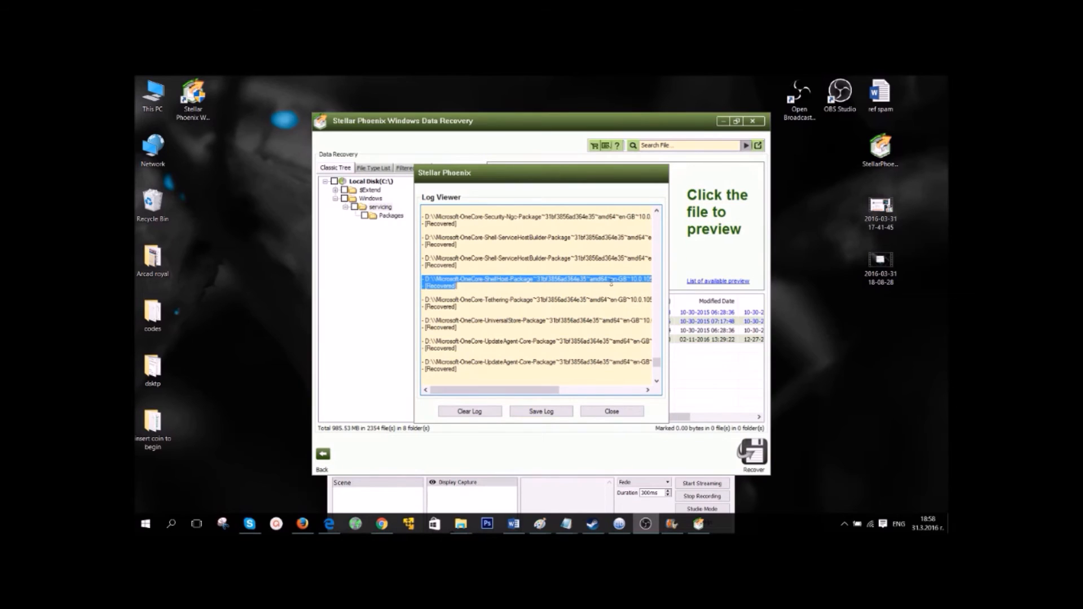
left_click(610, 410)
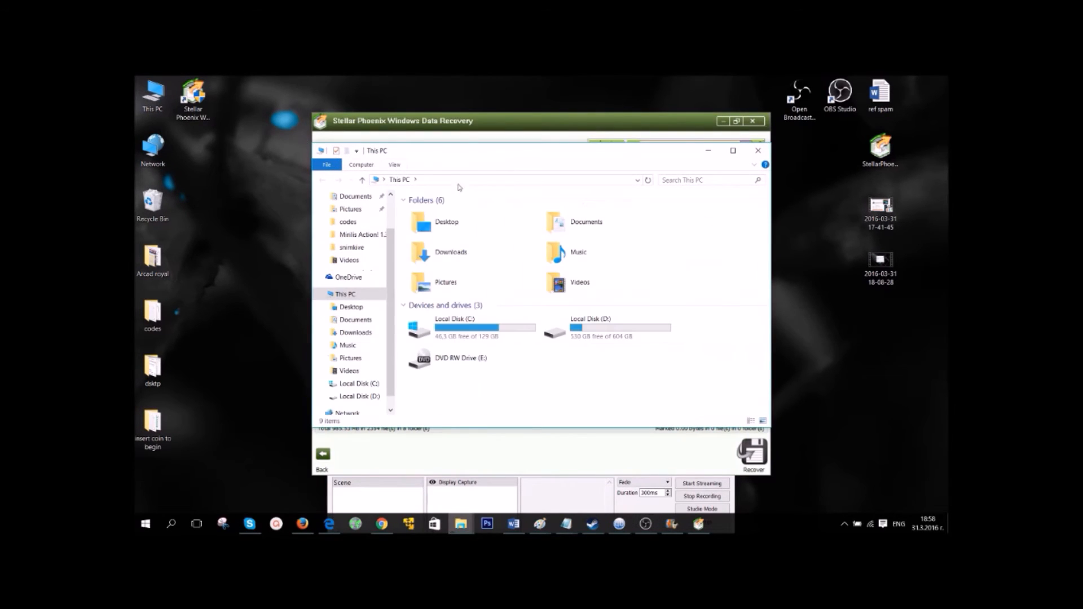
Step: Open Local Disk (D:) and launch the Recovered Data zip archive
double_click(590, 318)
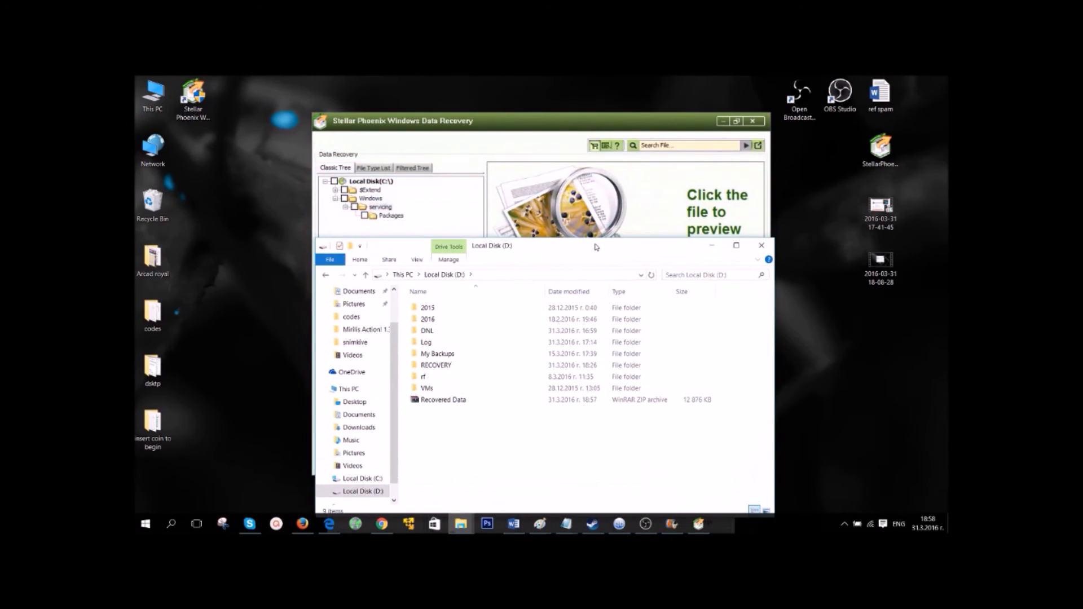
double_click(436, 364)
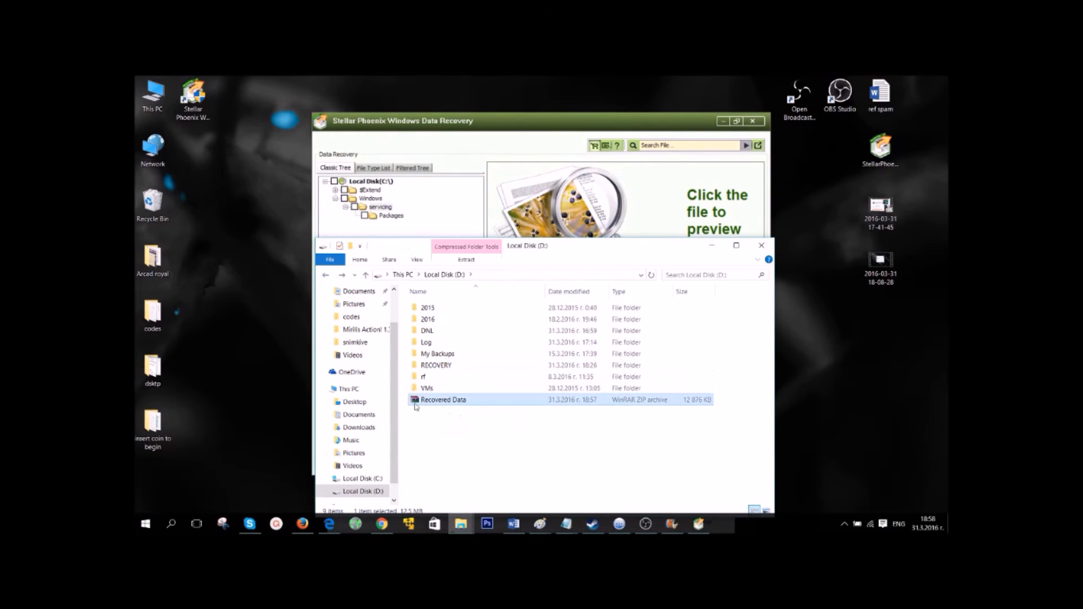
double_click(443, 400)
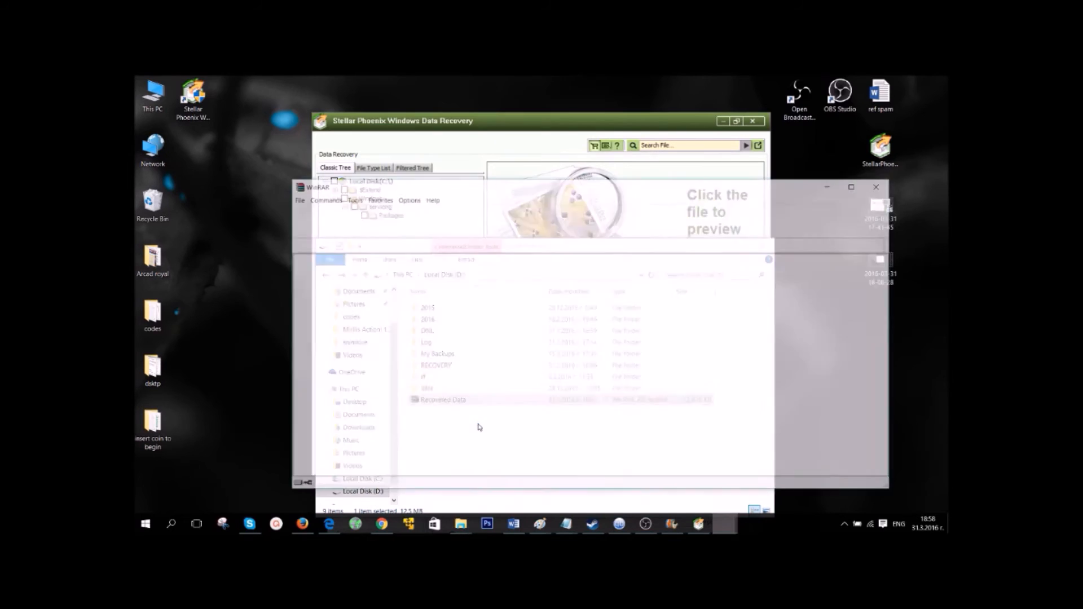
Step: Drag TrustedInstaller.exe from Recovered Data.zip to the desktop and select all archive entries
double_click(442, 399)
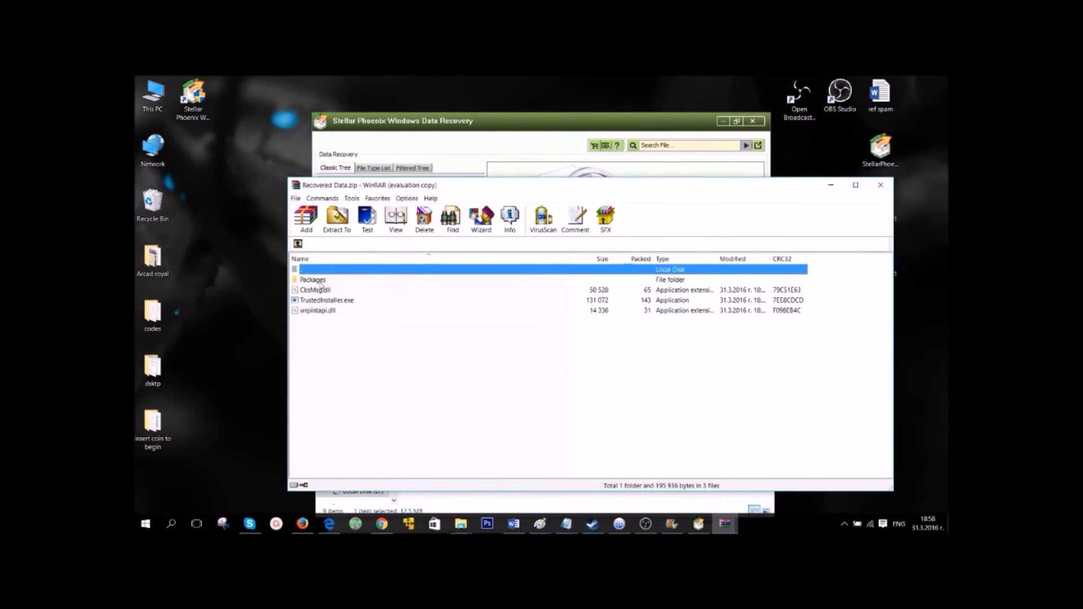
left_click(328, 300)
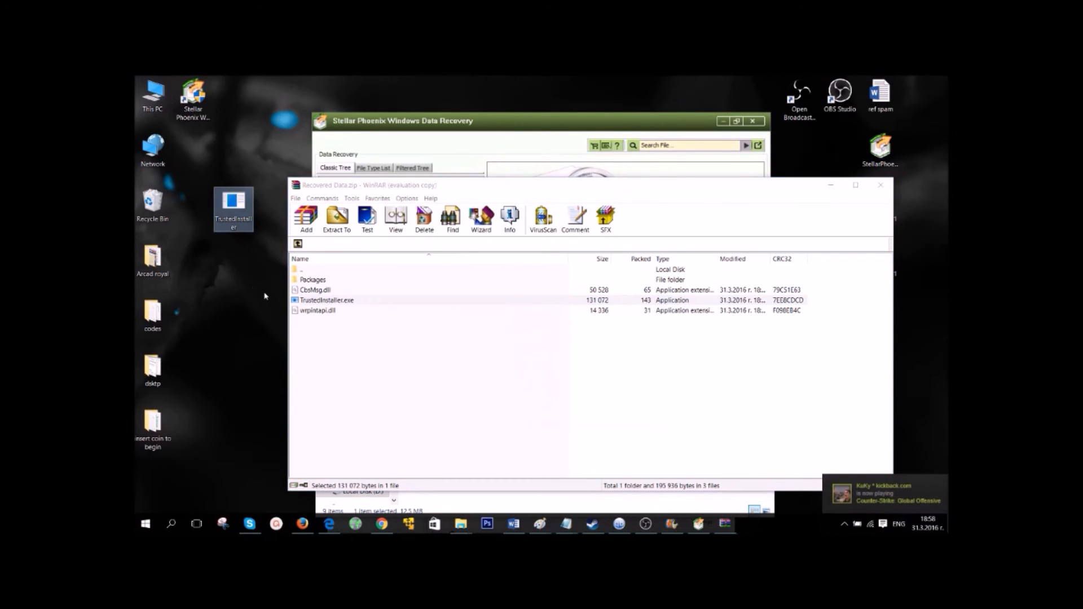
key("ctrl+a")
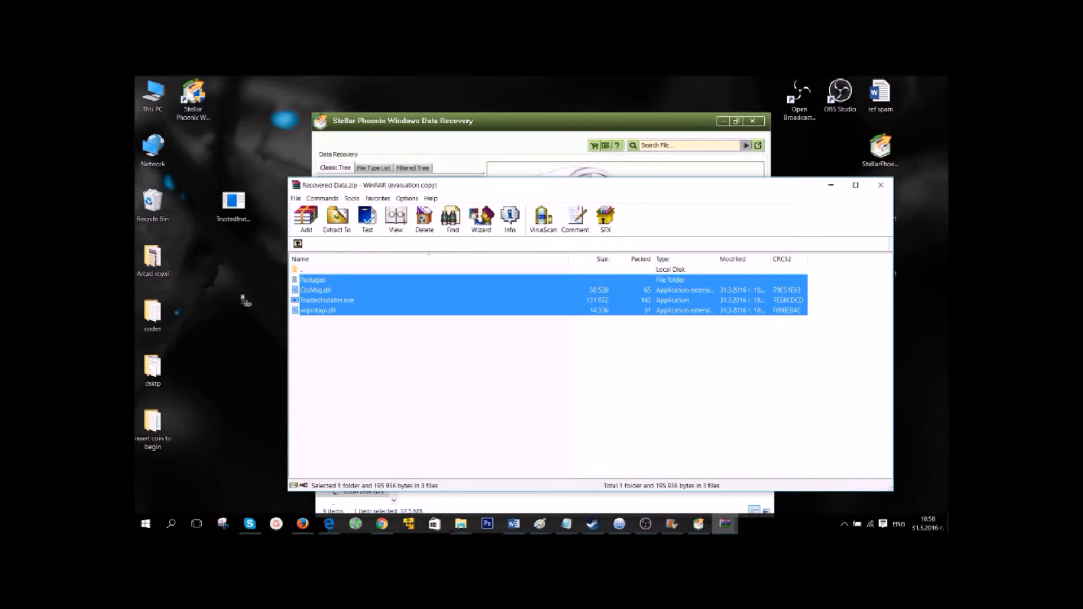
left_click(336, 219)
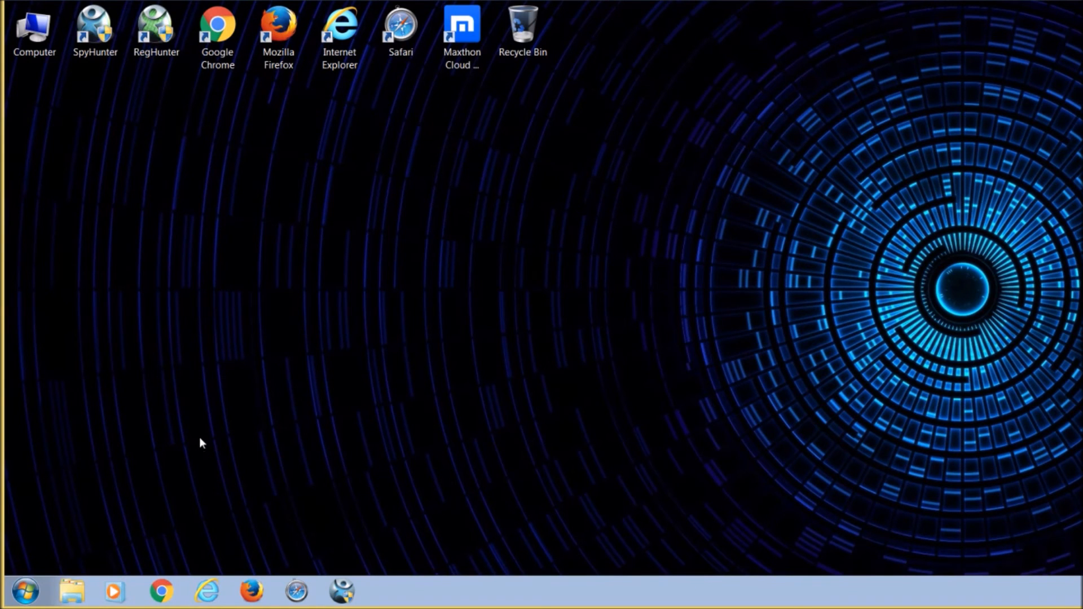
mouse_move(211, 384)
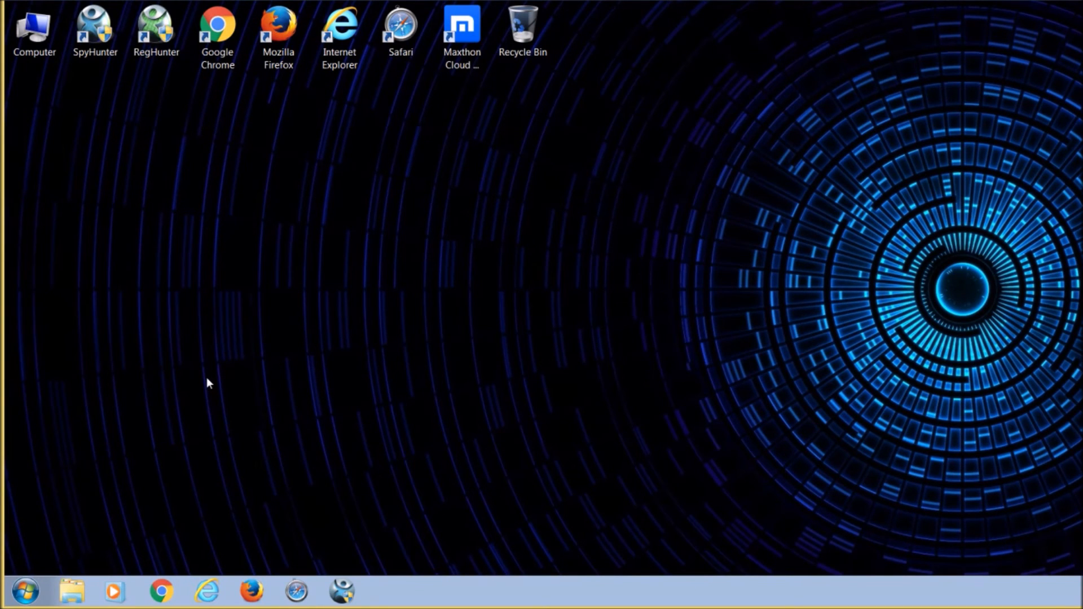
Step: Launch explorer.exe from the Run dialog to get a new File Explorer window
type("e")
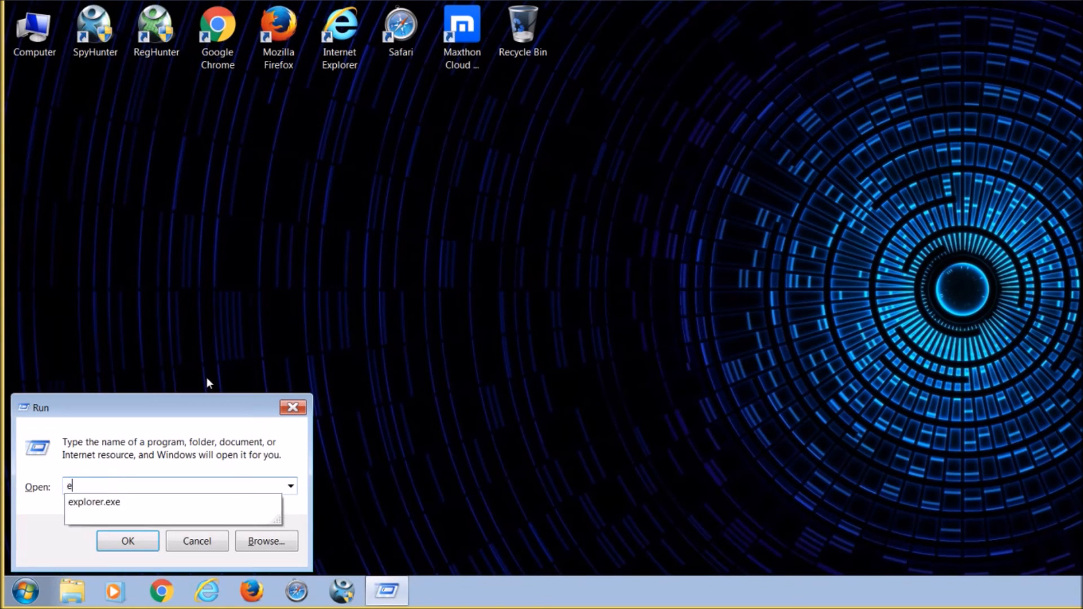
type("xplorer.")
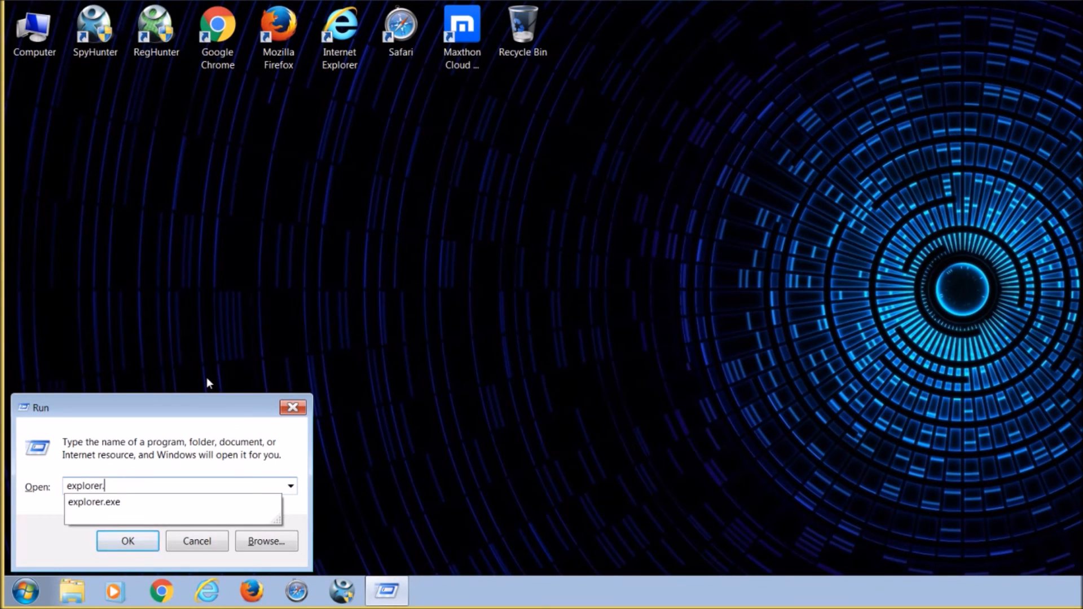
left_click(128, 540)
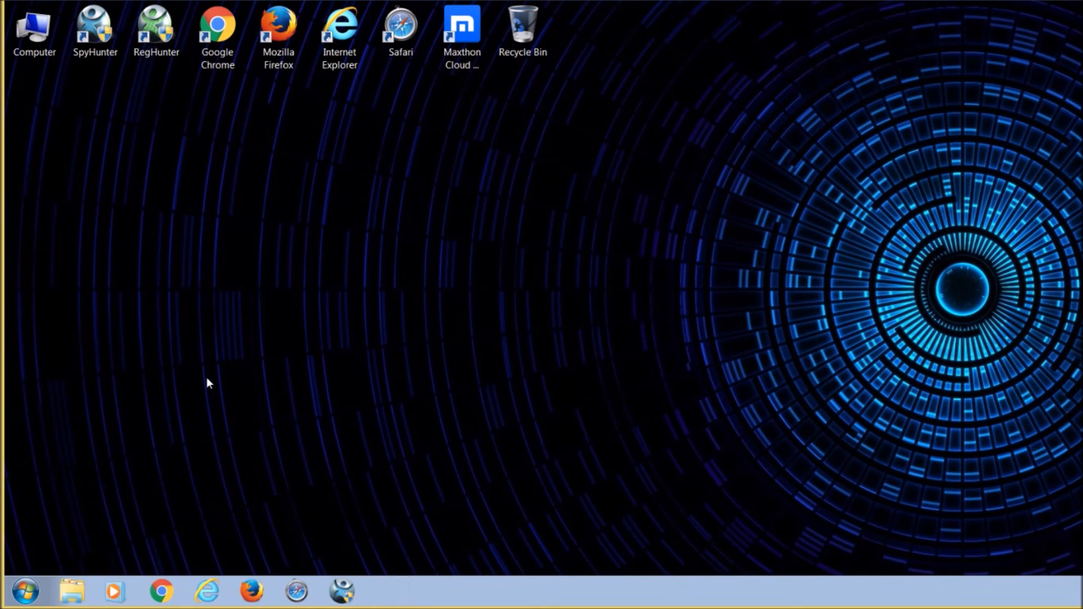
left_click(71, 590)
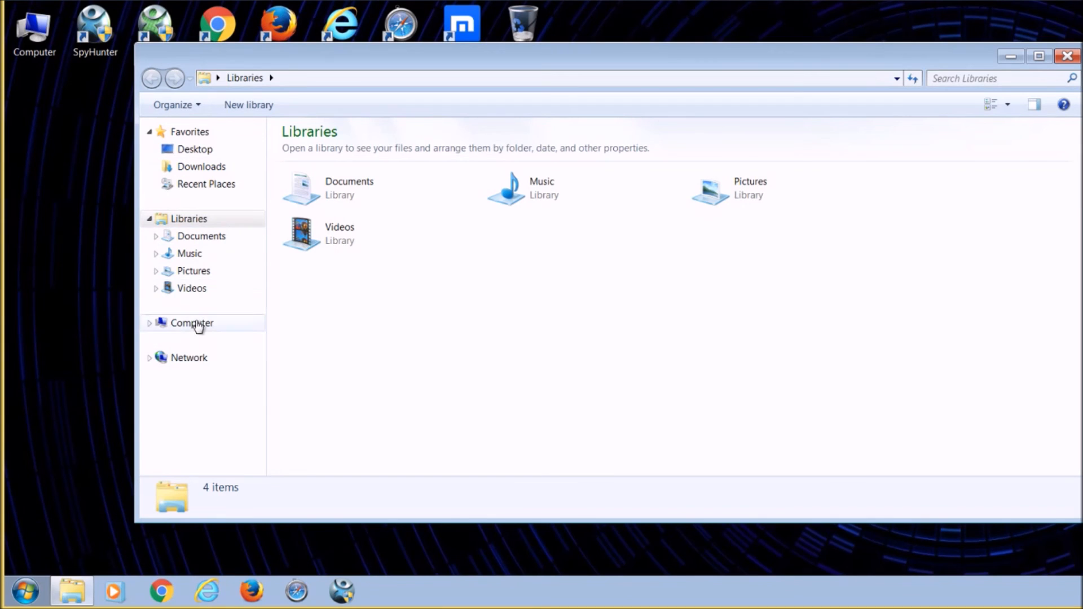
Step: Switch to the Computer view with drives C:, D: and Z: and activate the Search Computer box
left_click(192, 322)
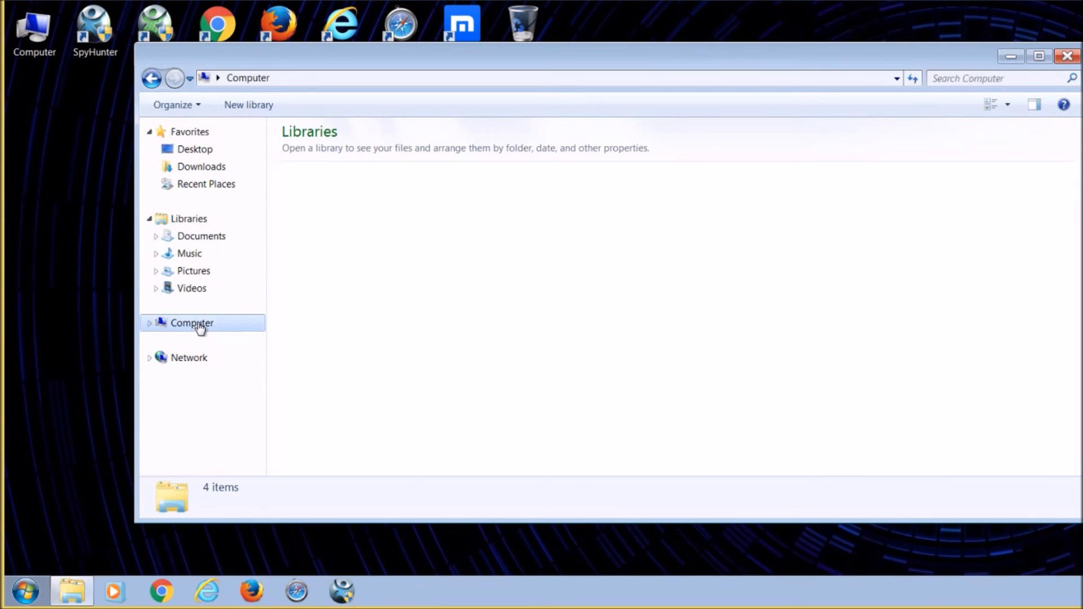
left_click(192, 323)
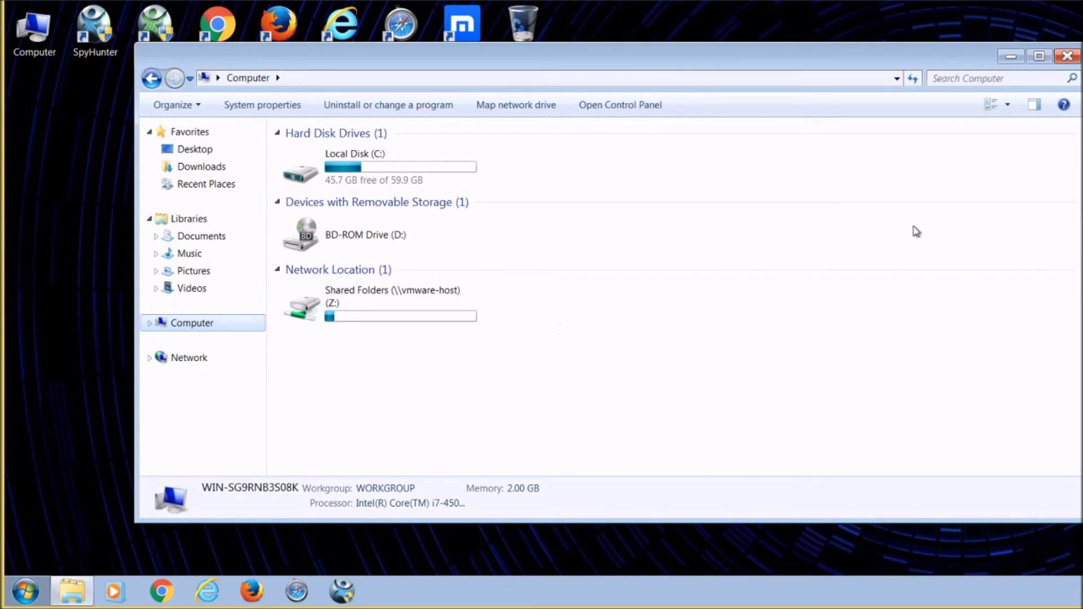
left_click(995, 77)
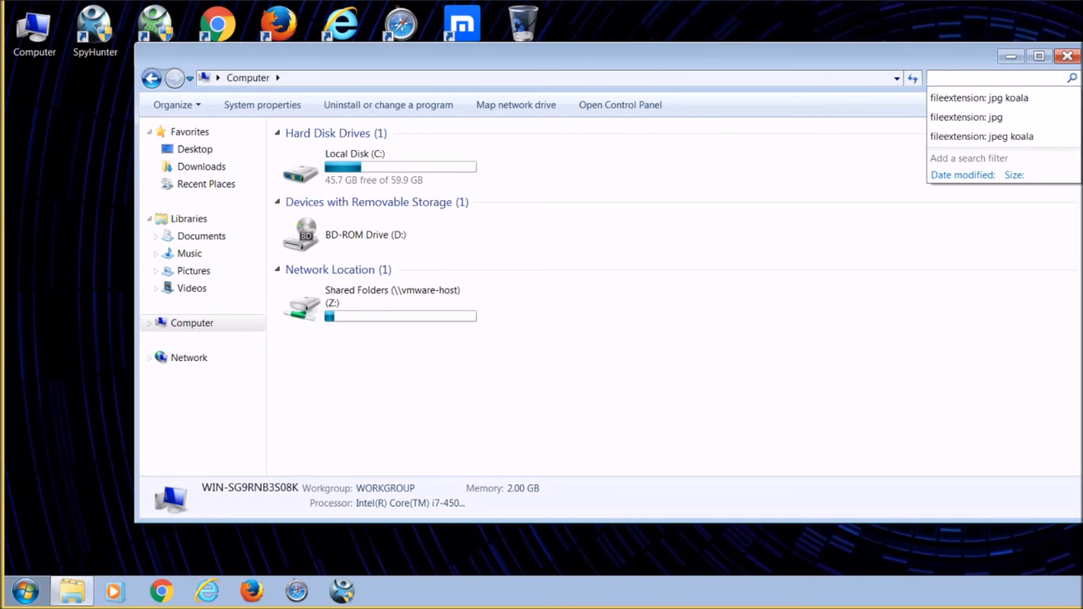
Step: Search the computer for 'fileextension: jpg koala' until a single Koala JPEG result remains
type("fileexten")
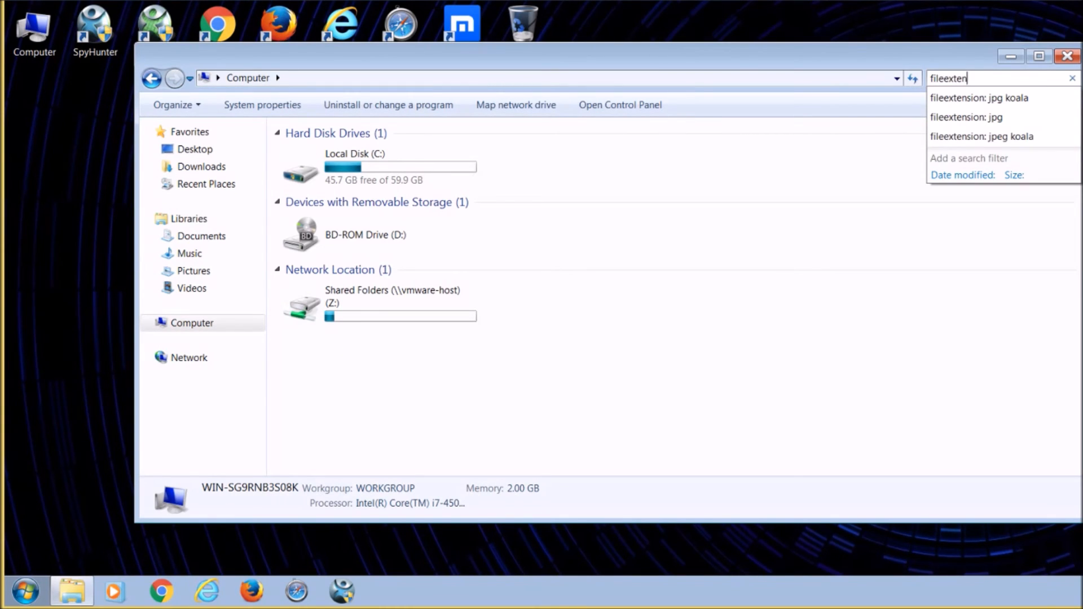
type("sion: jpg")
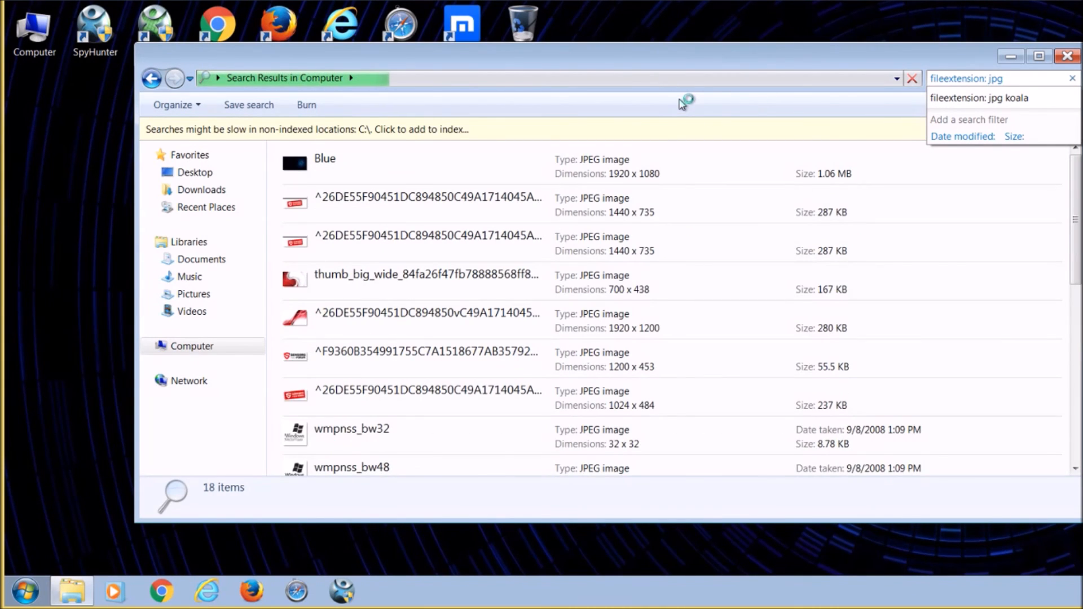
mouse_move(671, 351)
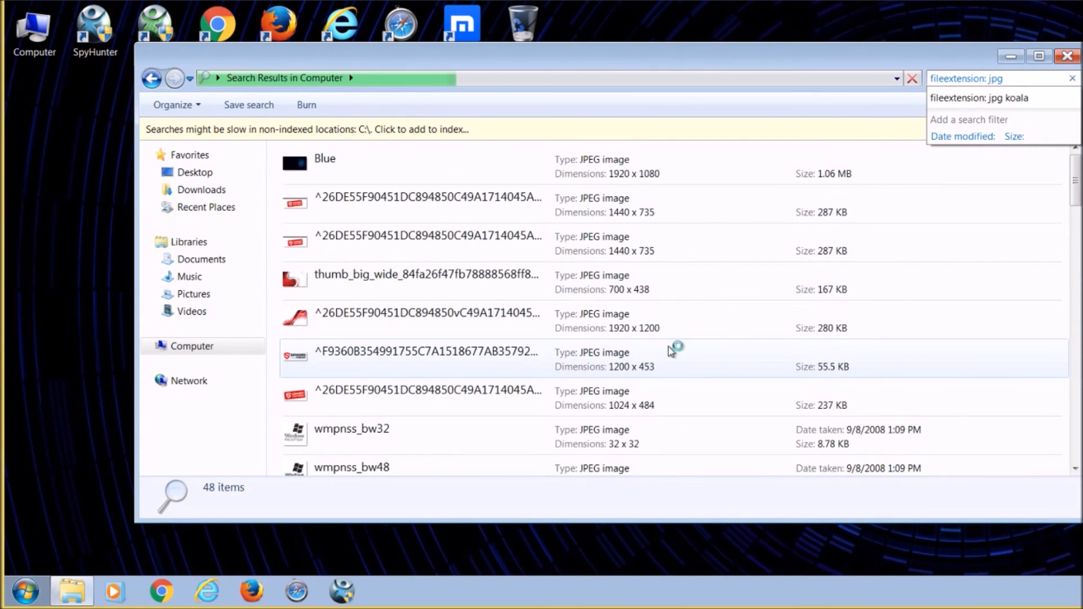
type("koala")
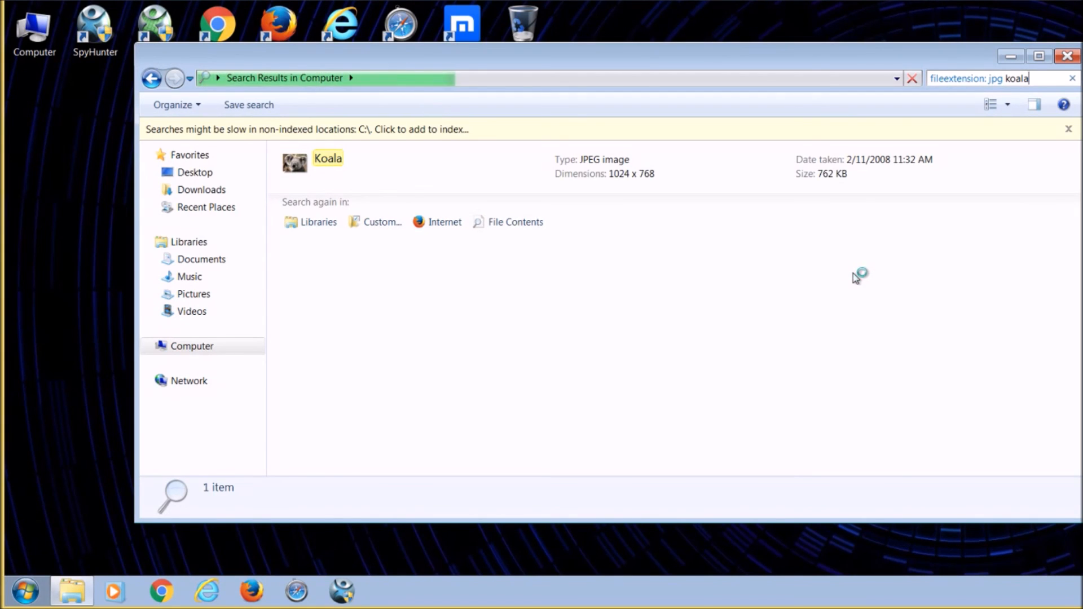
Step: Open the Koala result's file location in the sample pictures folder, then close that window
left_click(327, 159)
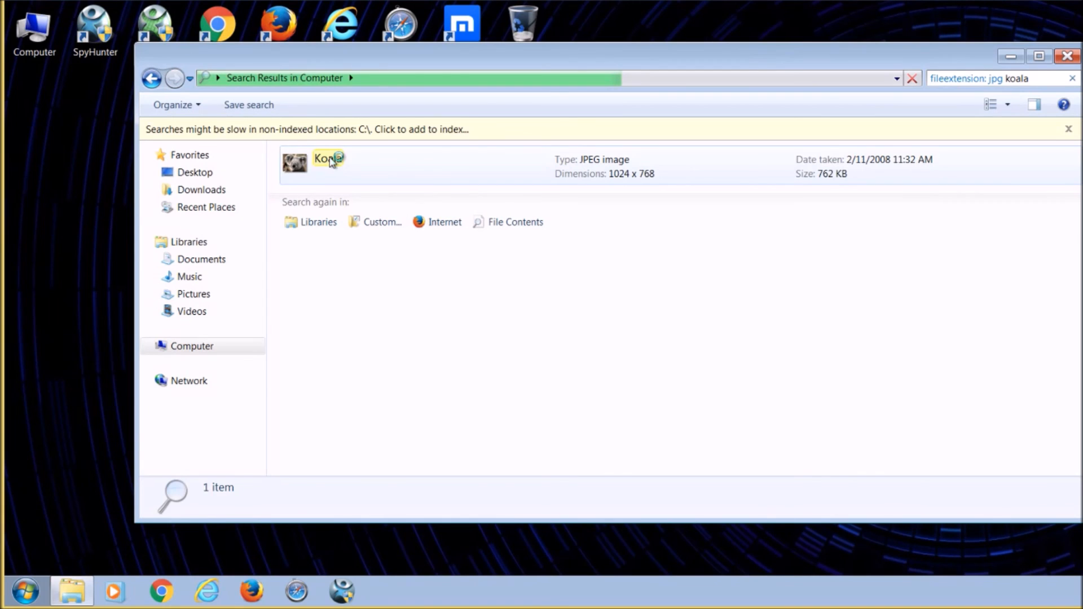
right_click(324, 162)
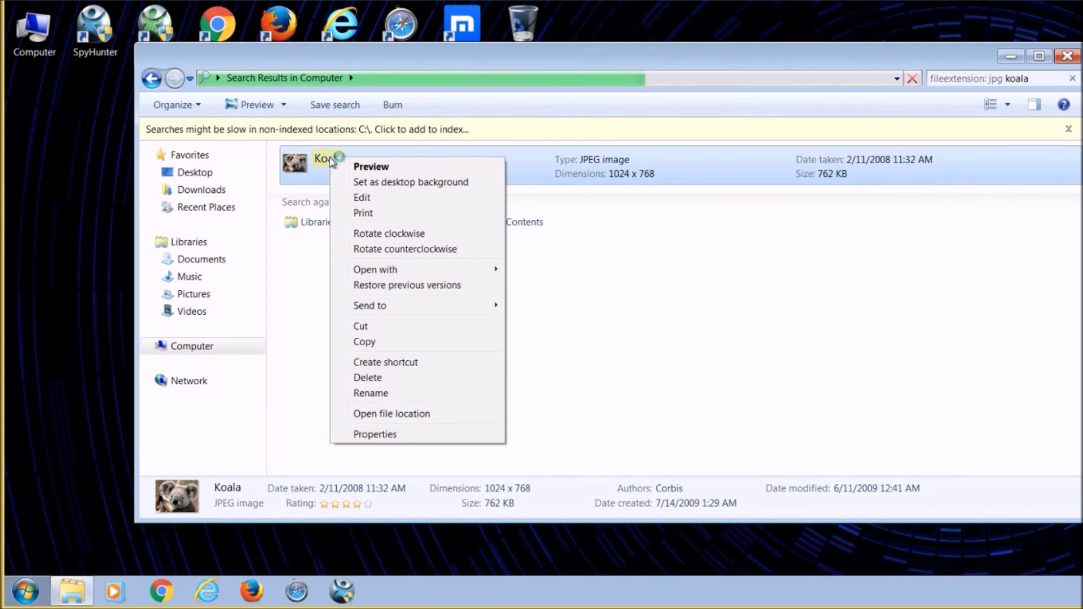
left_click(391, 414)
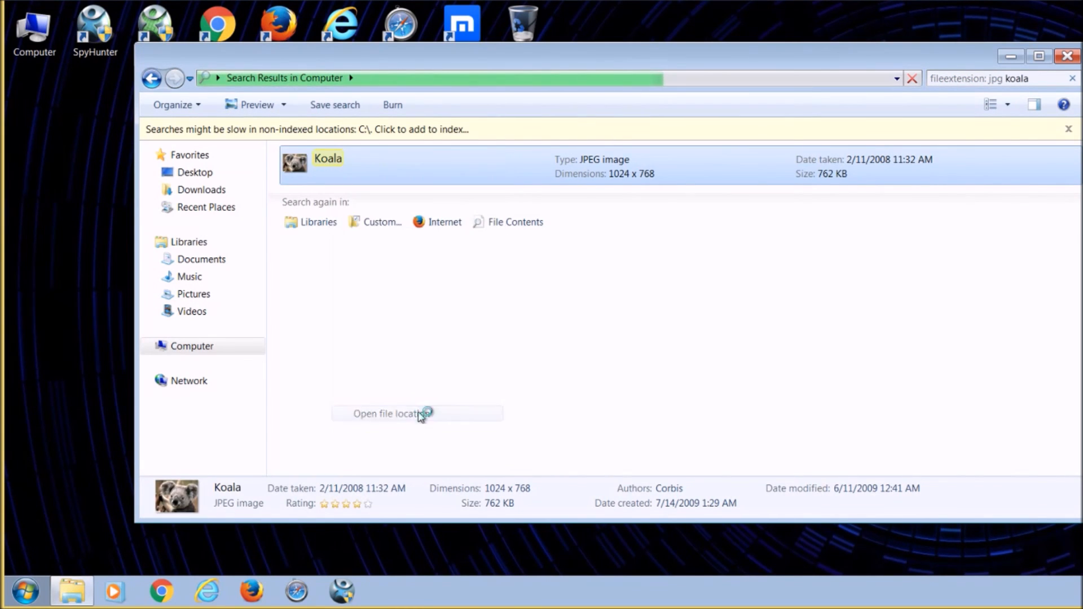
left_click(416, 414)
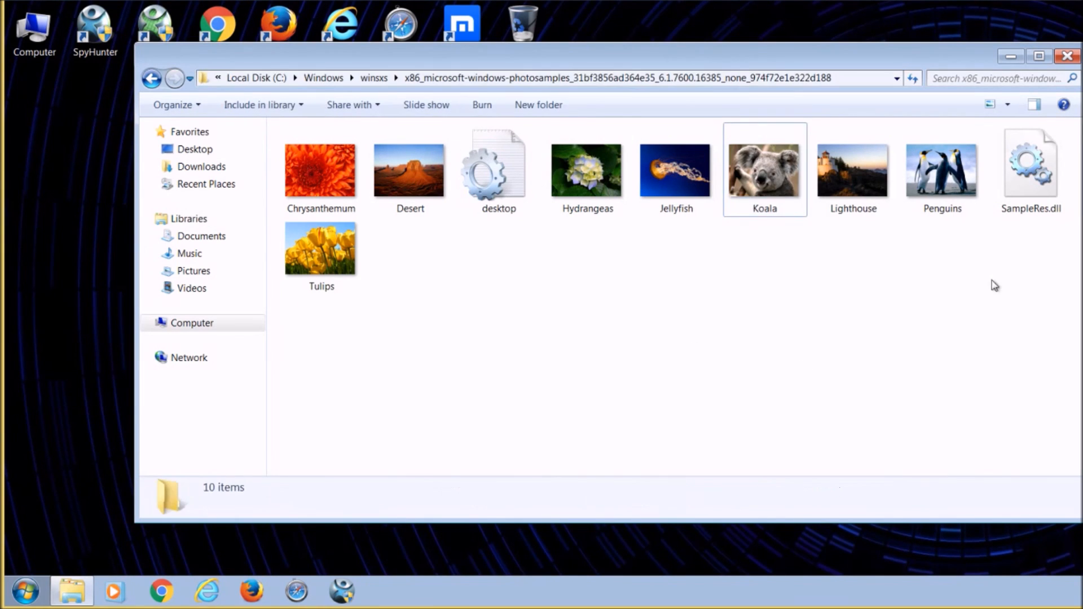
left_click(1066, 56)
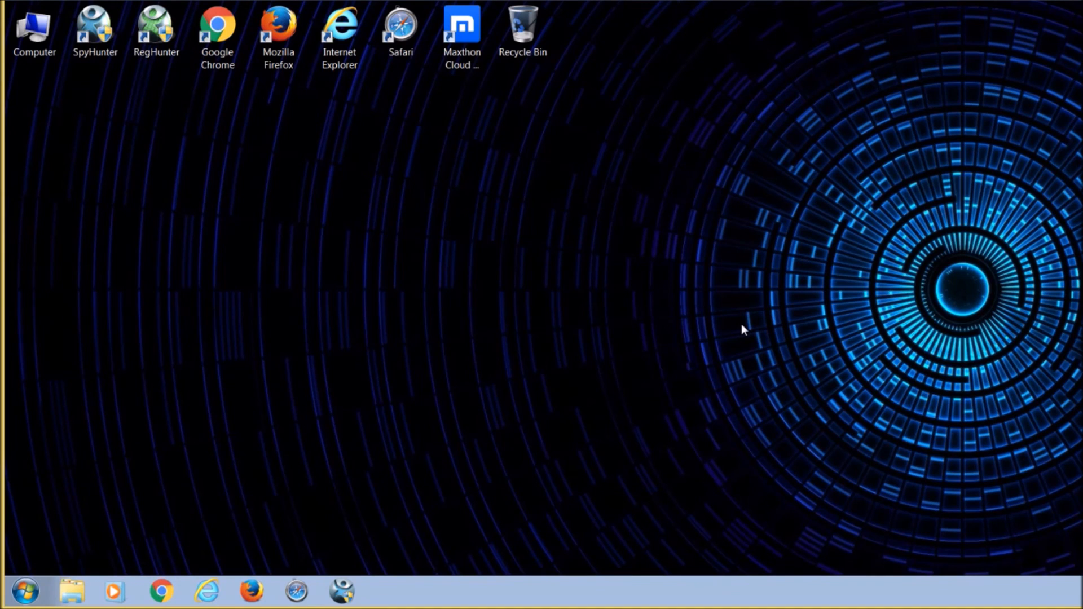
mouse_move(1033, 587)
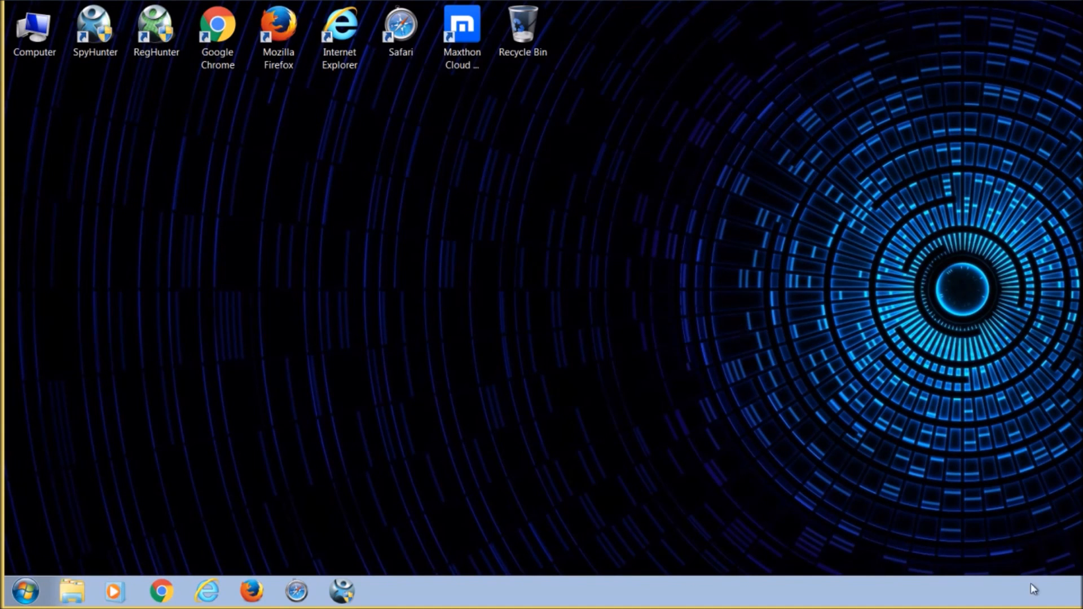